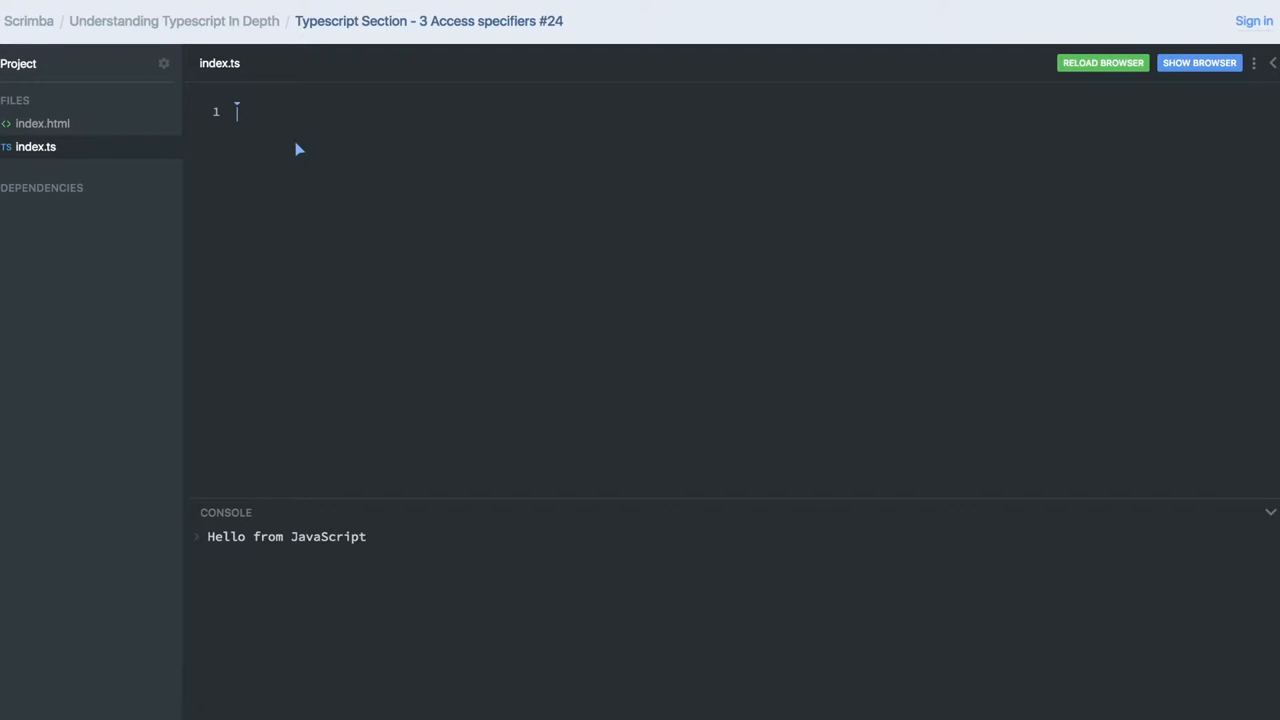
Type the keyword 'class' on line 1 of index.ts.
text(class)
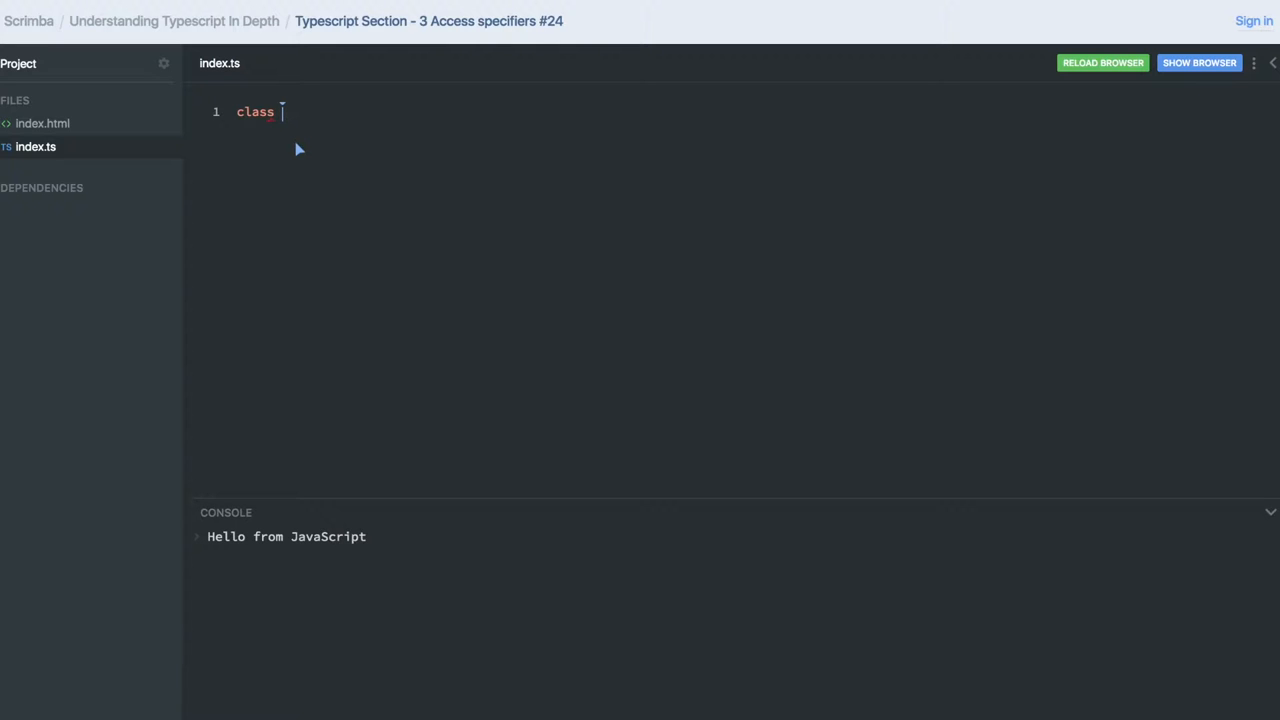
mouse_move(336, 148)
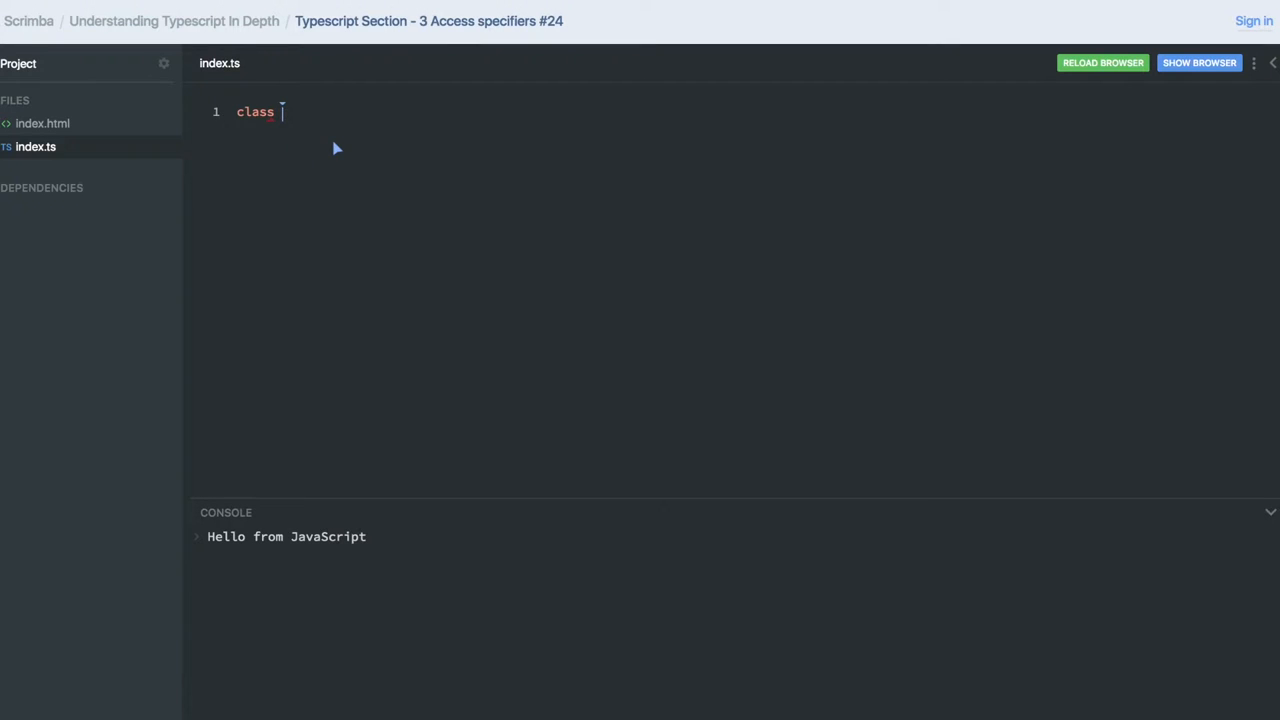
Name the class classWithOveraload and open its body with a brace.
text(class)
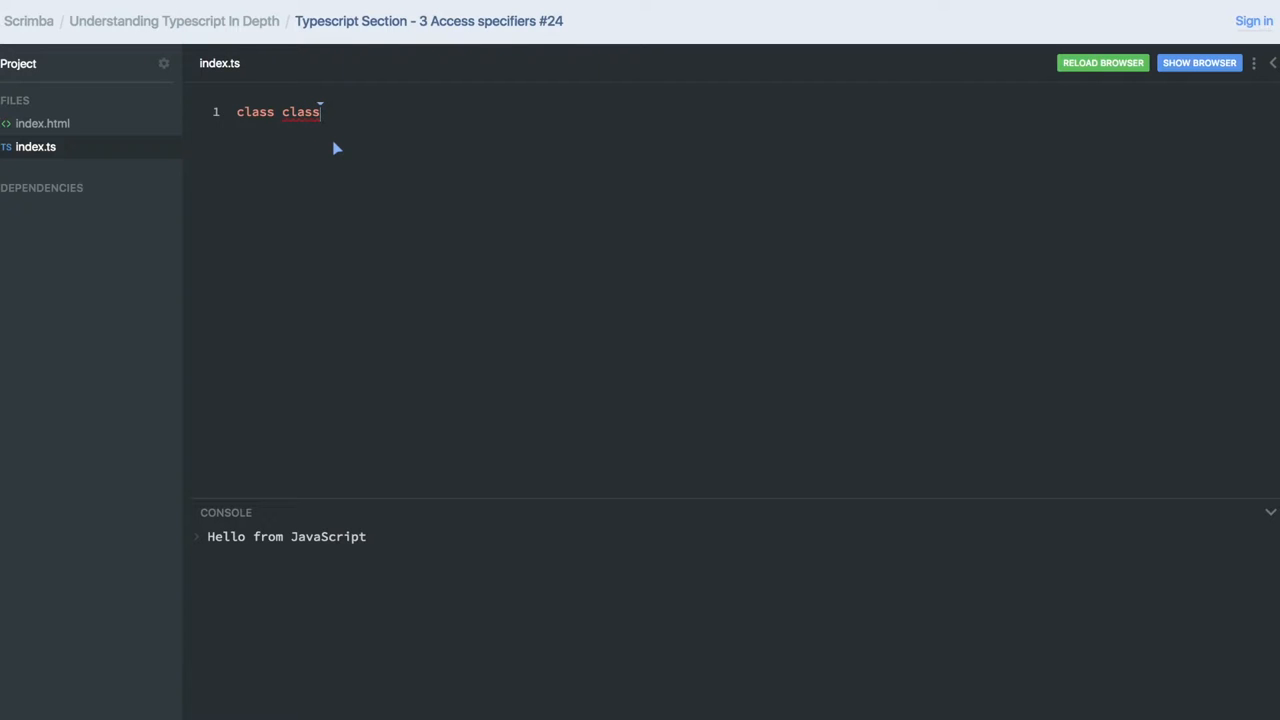
text(WithO)
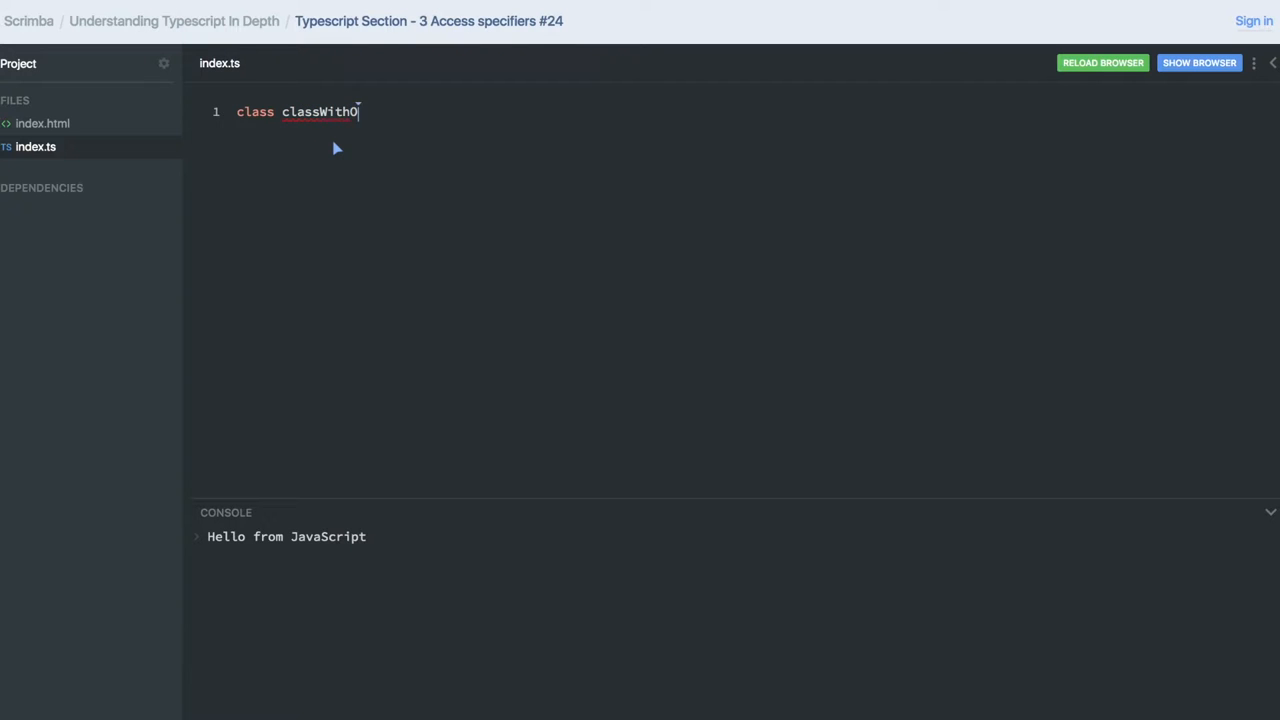
text(verload)
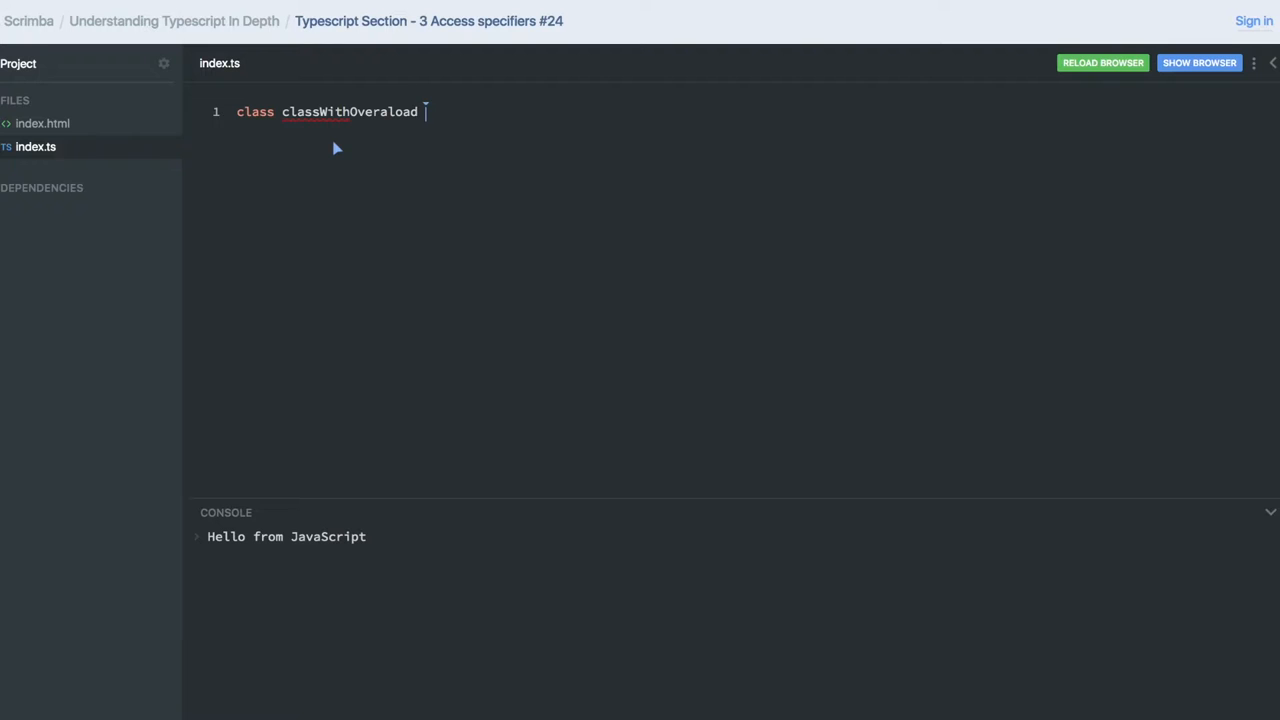
text({)
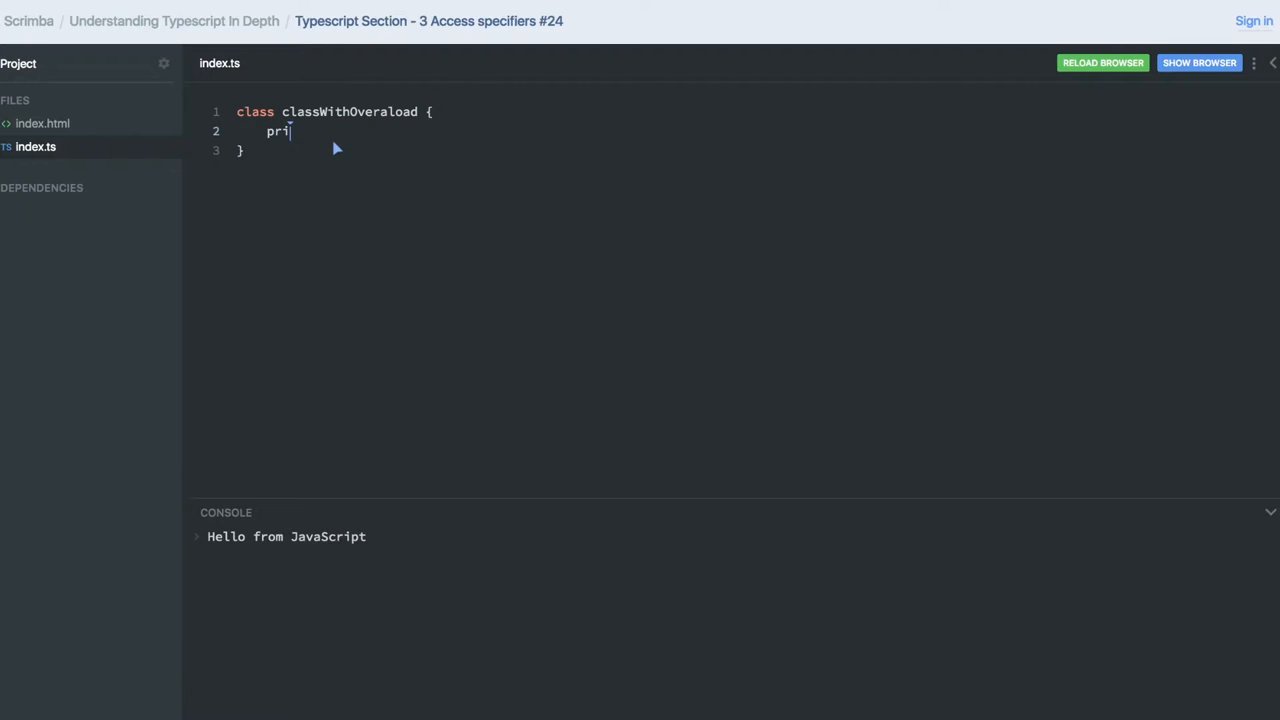
Declare private fields x1: number and x2: string.
text(vate x1)
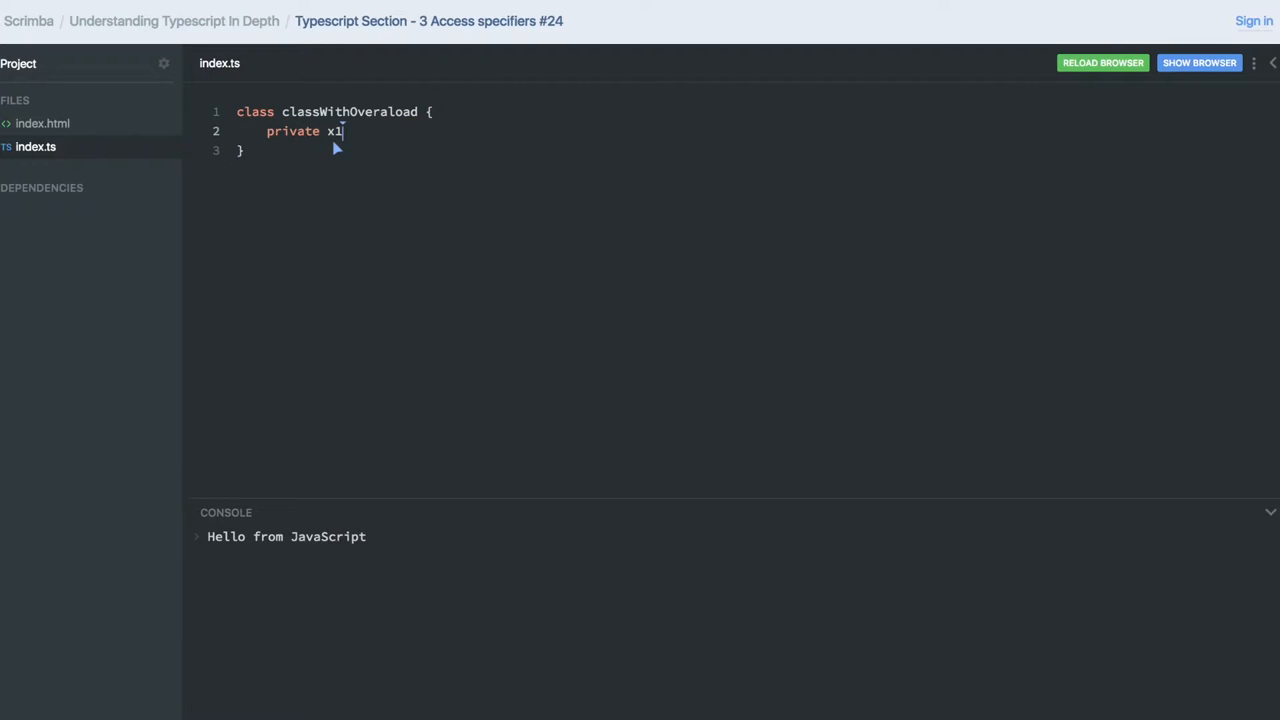
text(:null)
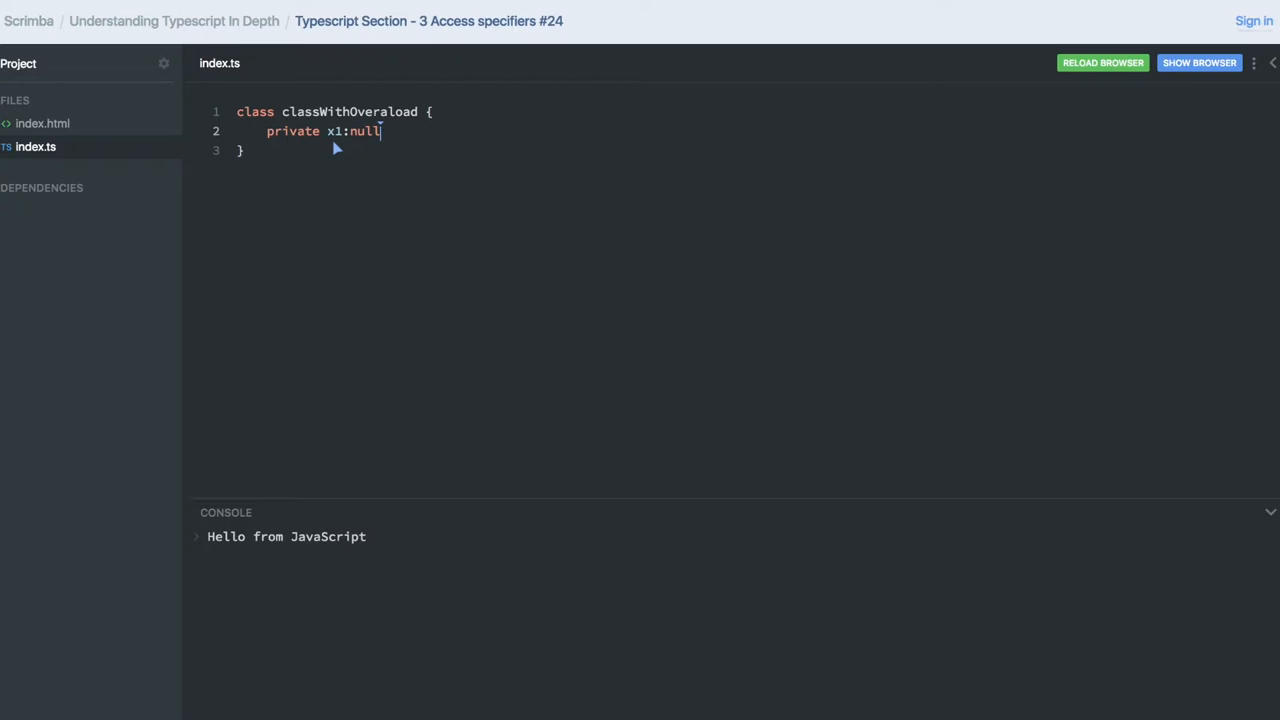
text(num)
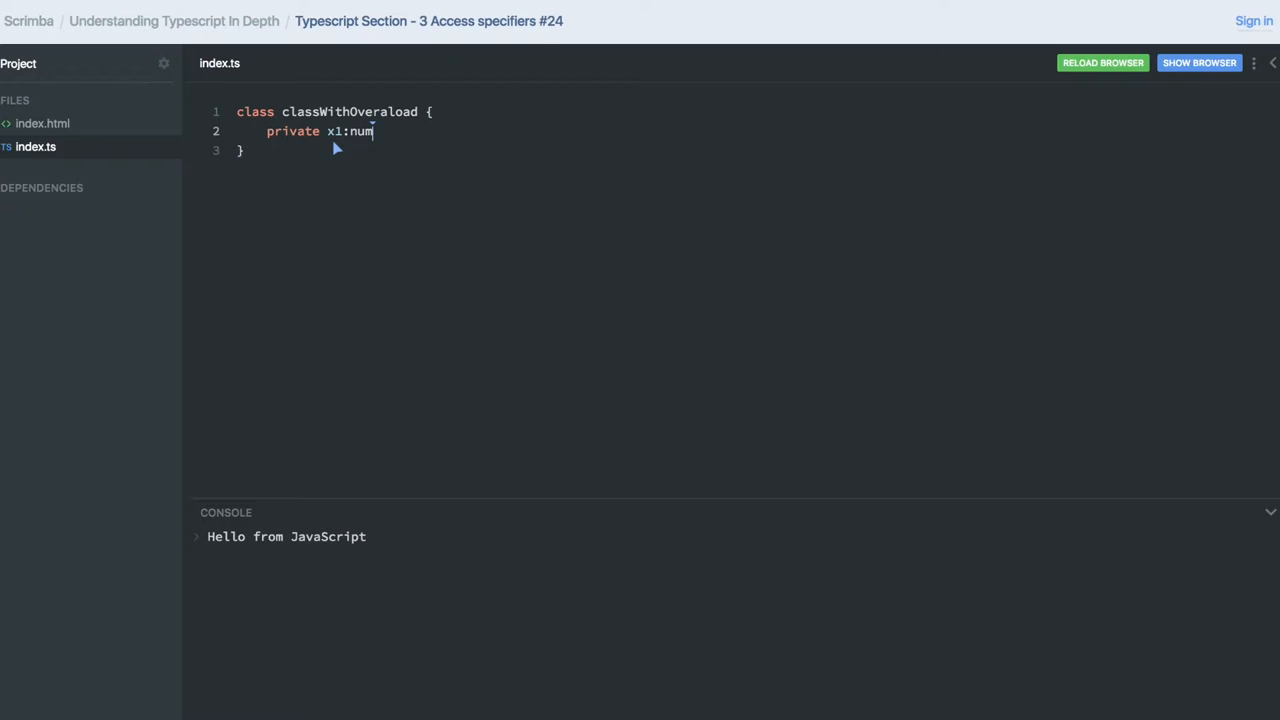
text(ber,)
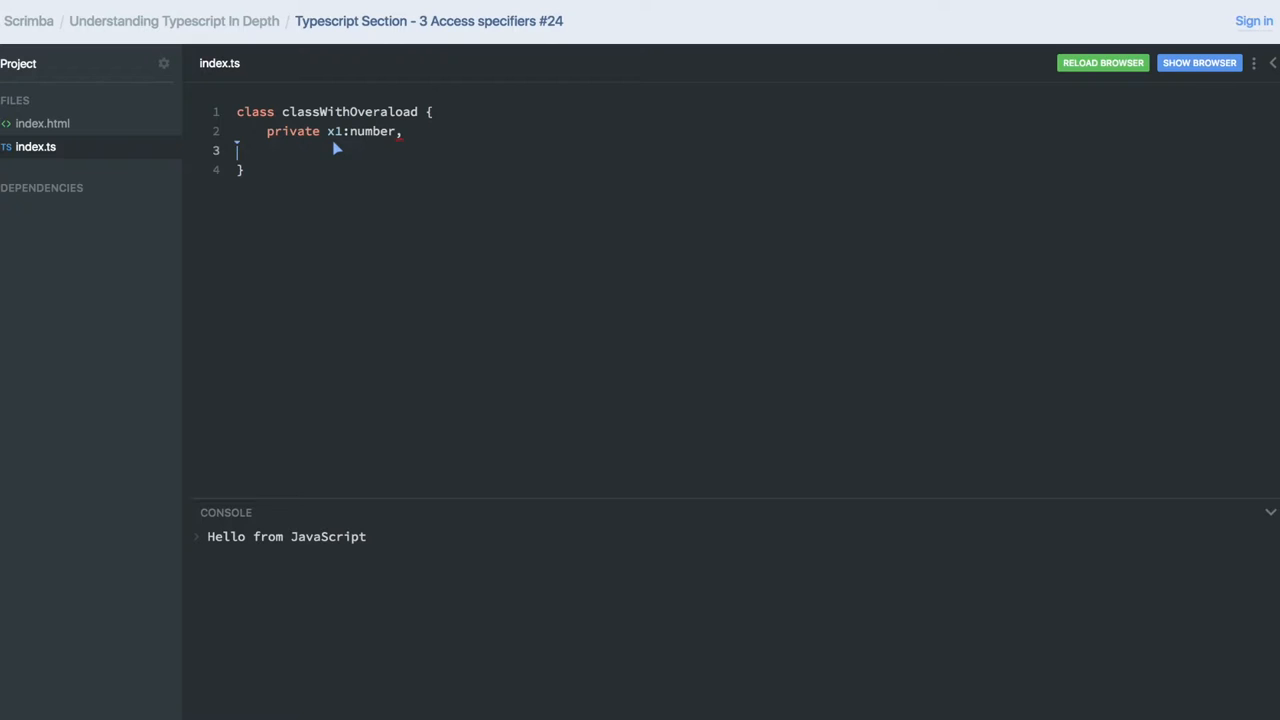
text(pri)
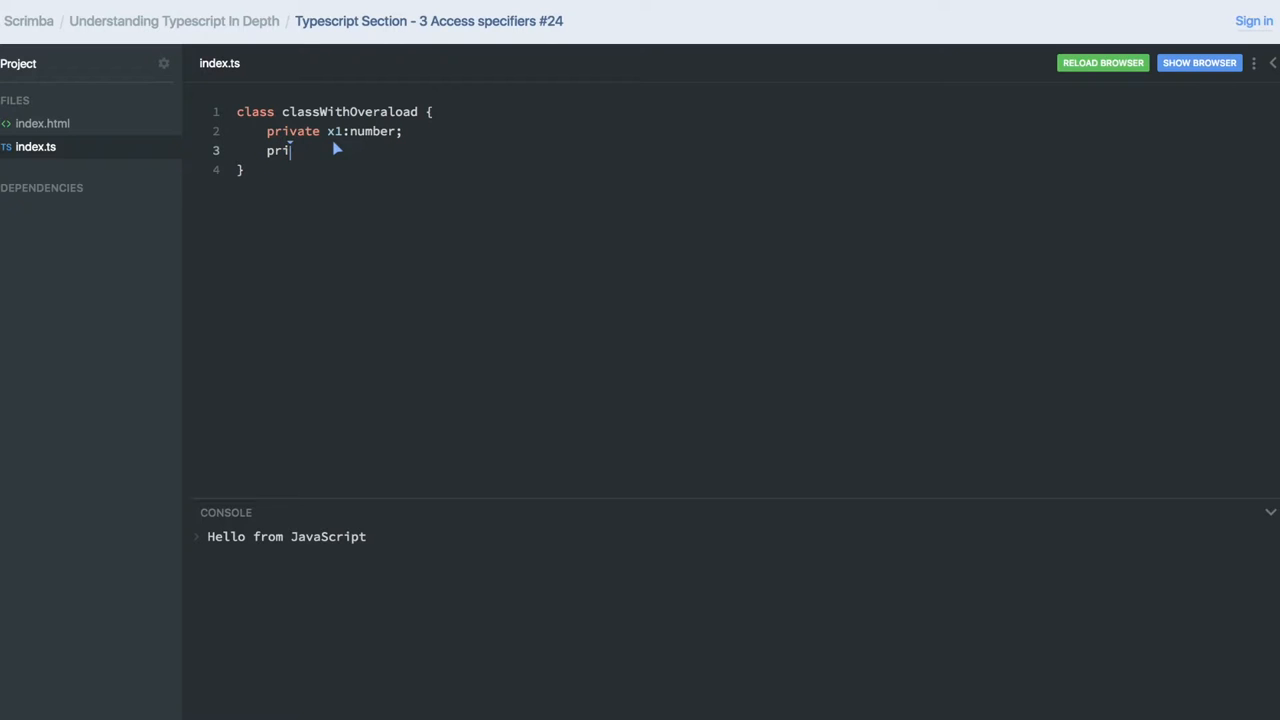
text(vate)
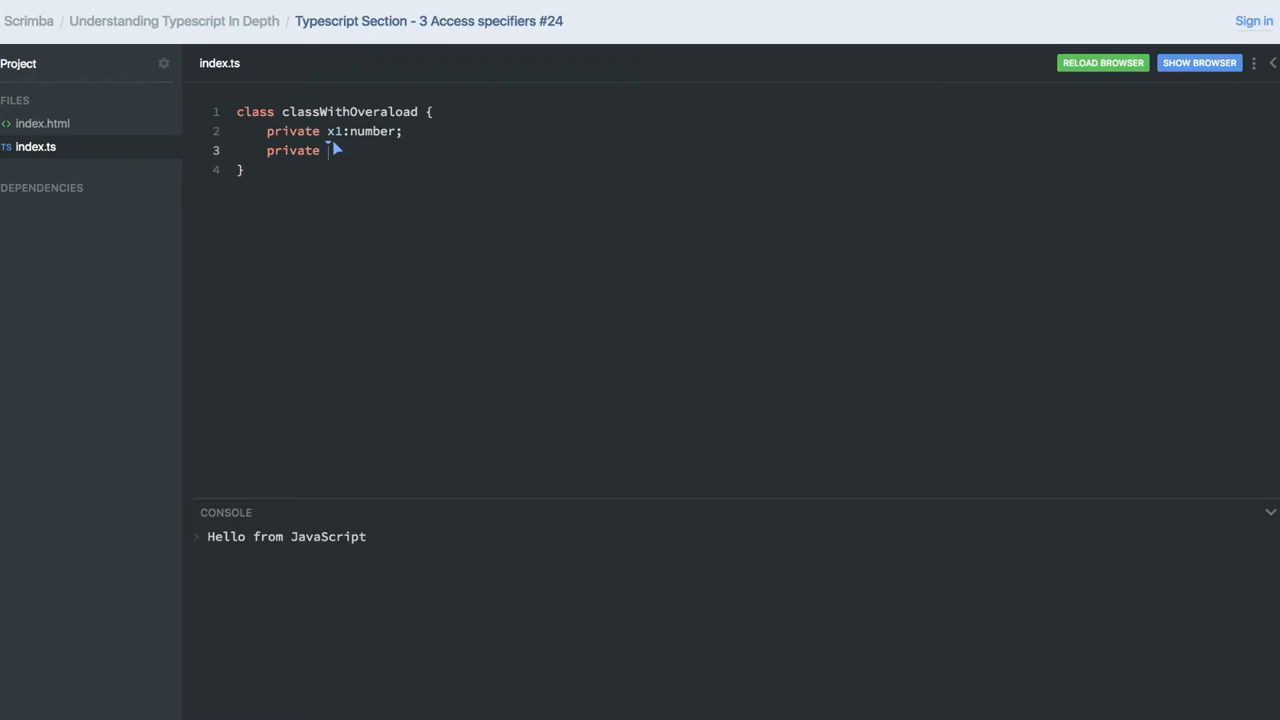
text(x2:)
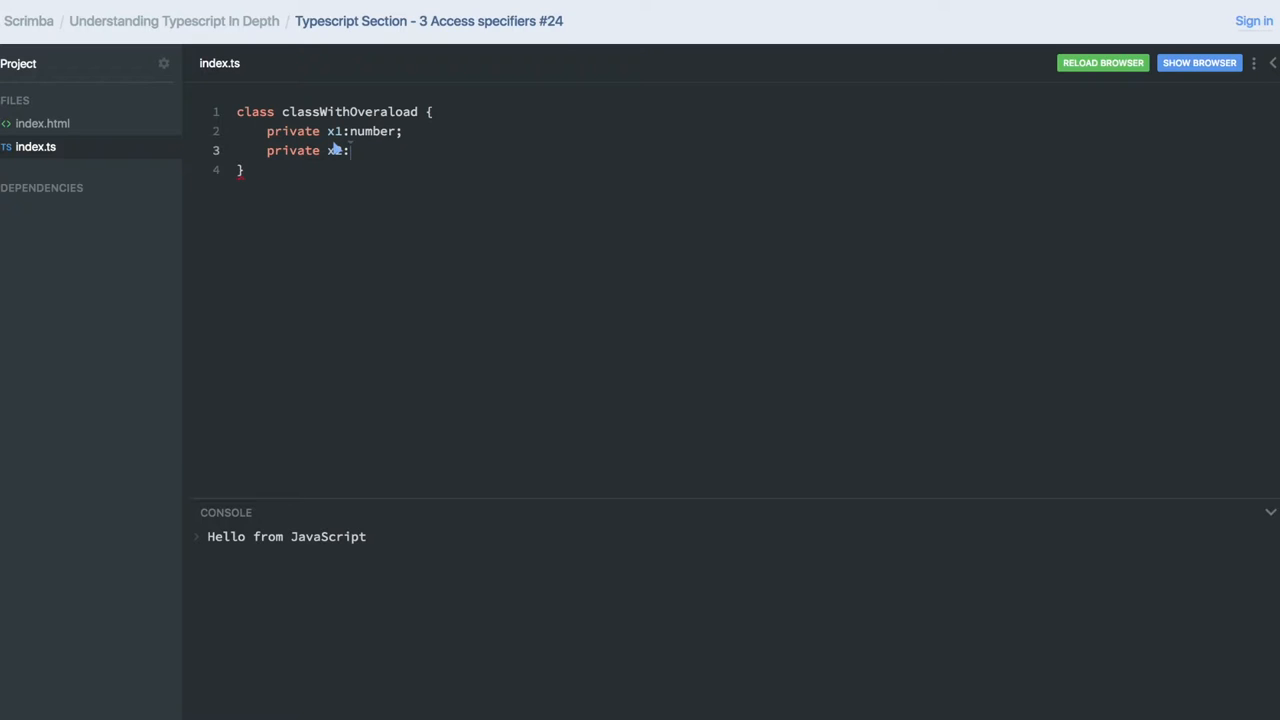
text(string)
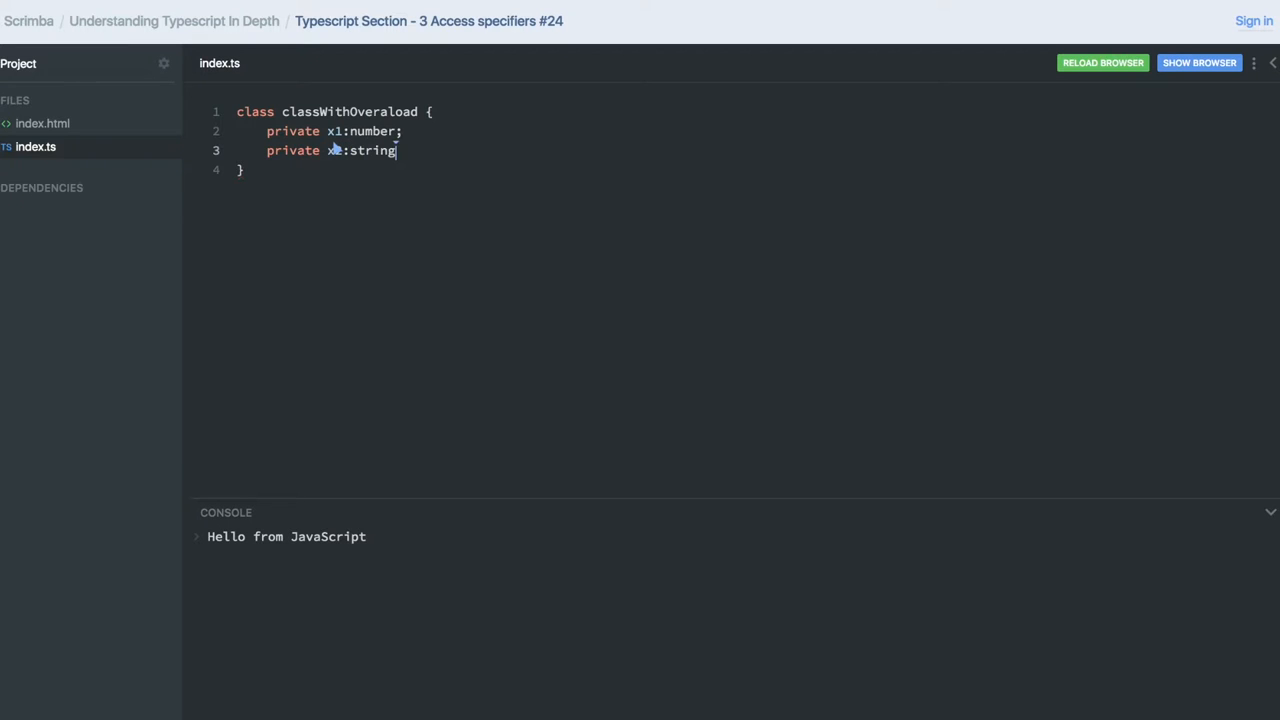
key(Enter)
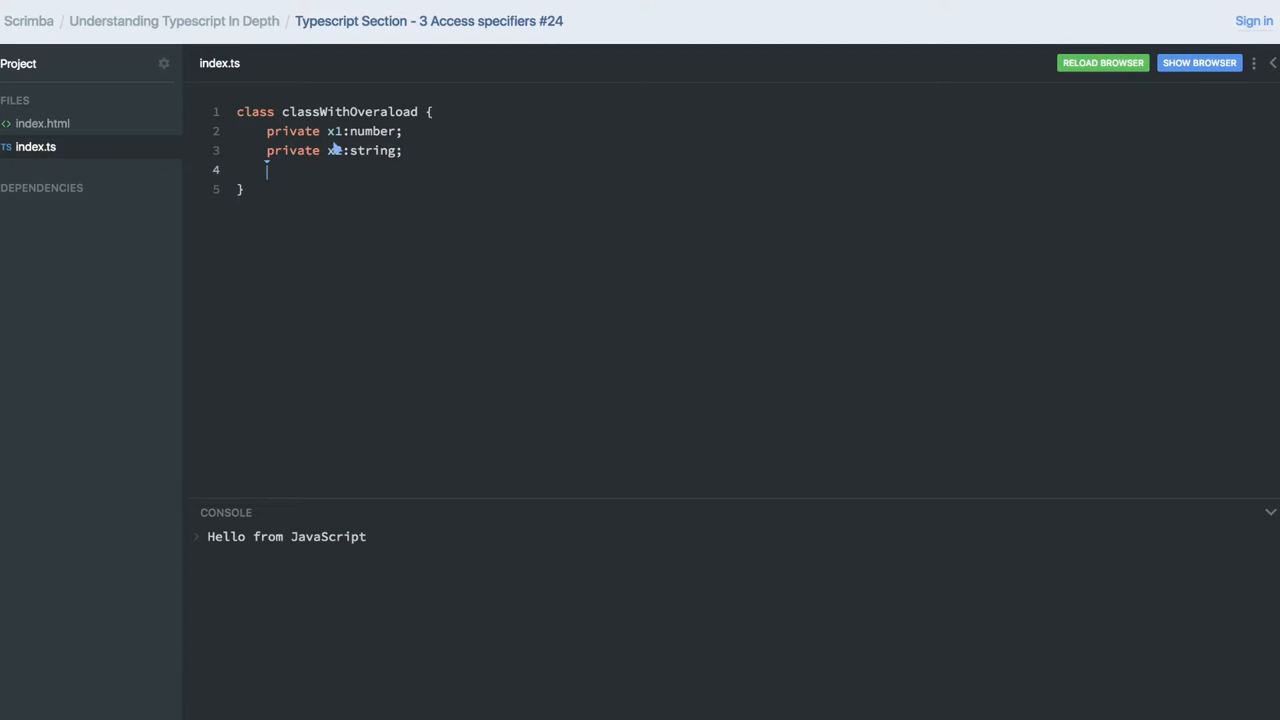
Add the overload signature constructor(x1: number); followed by blank lines.
text(cons)
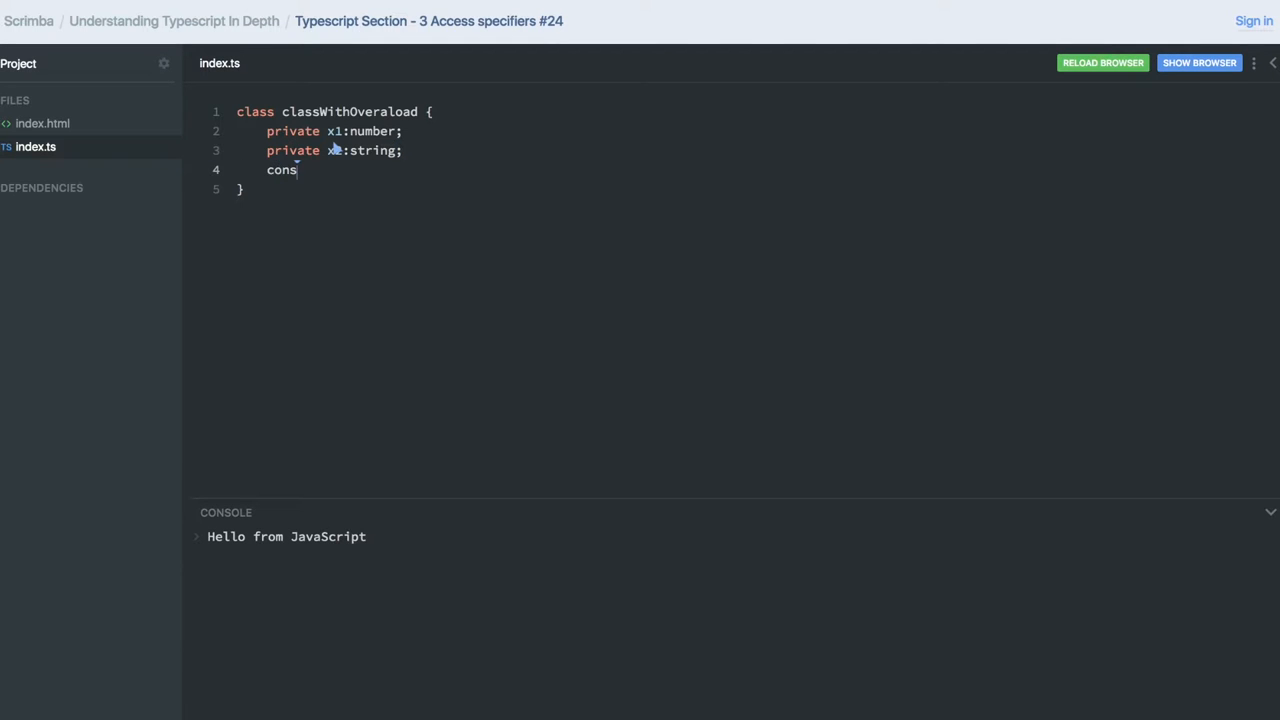
text(tructor())
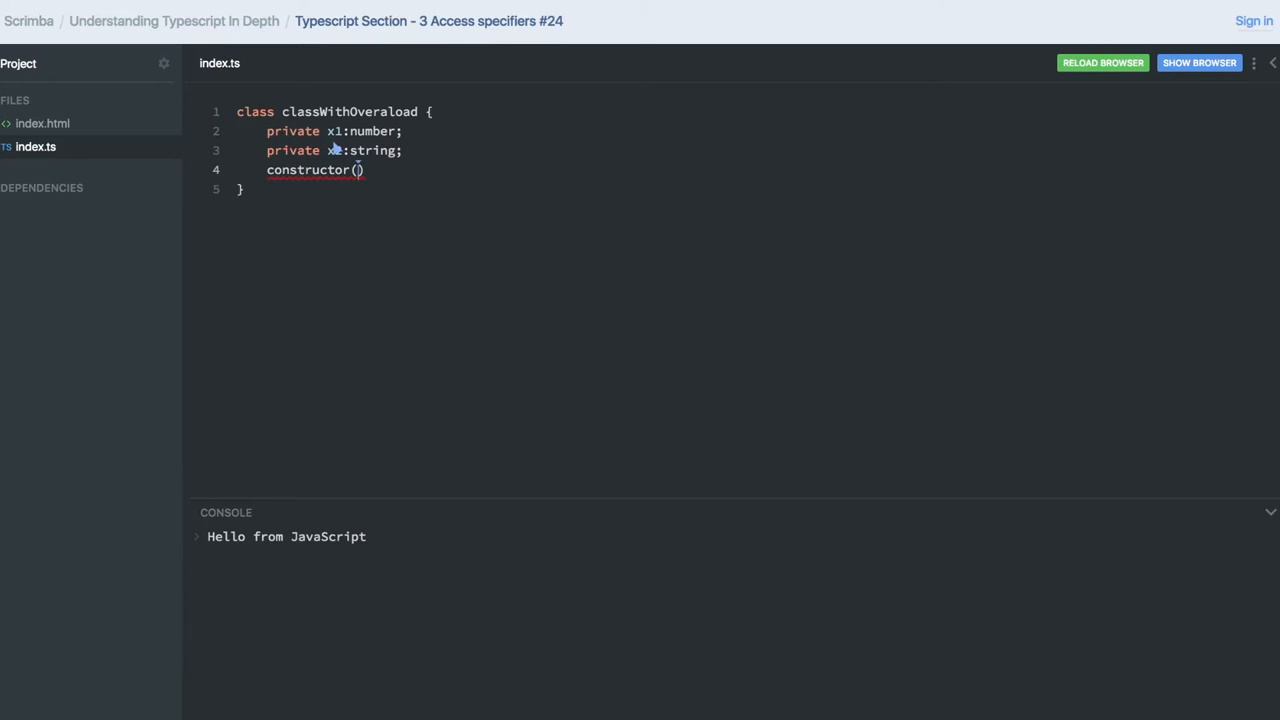
text(p1:)
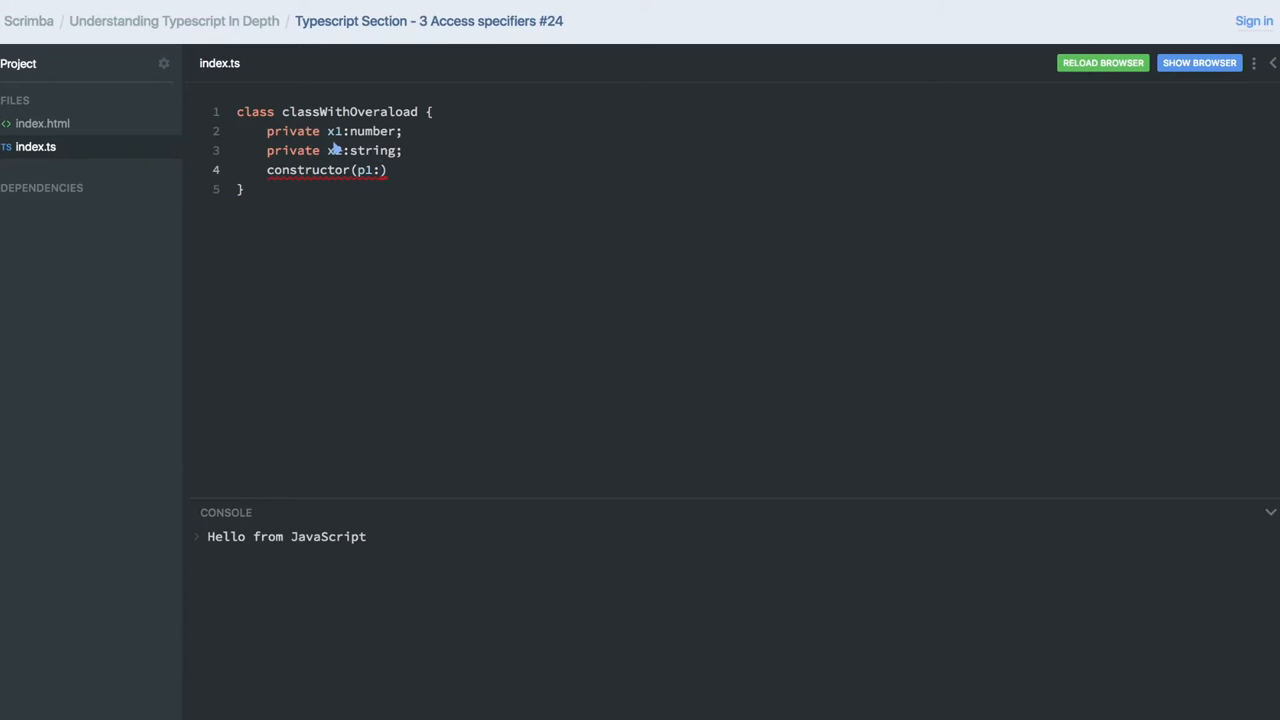
text(number)
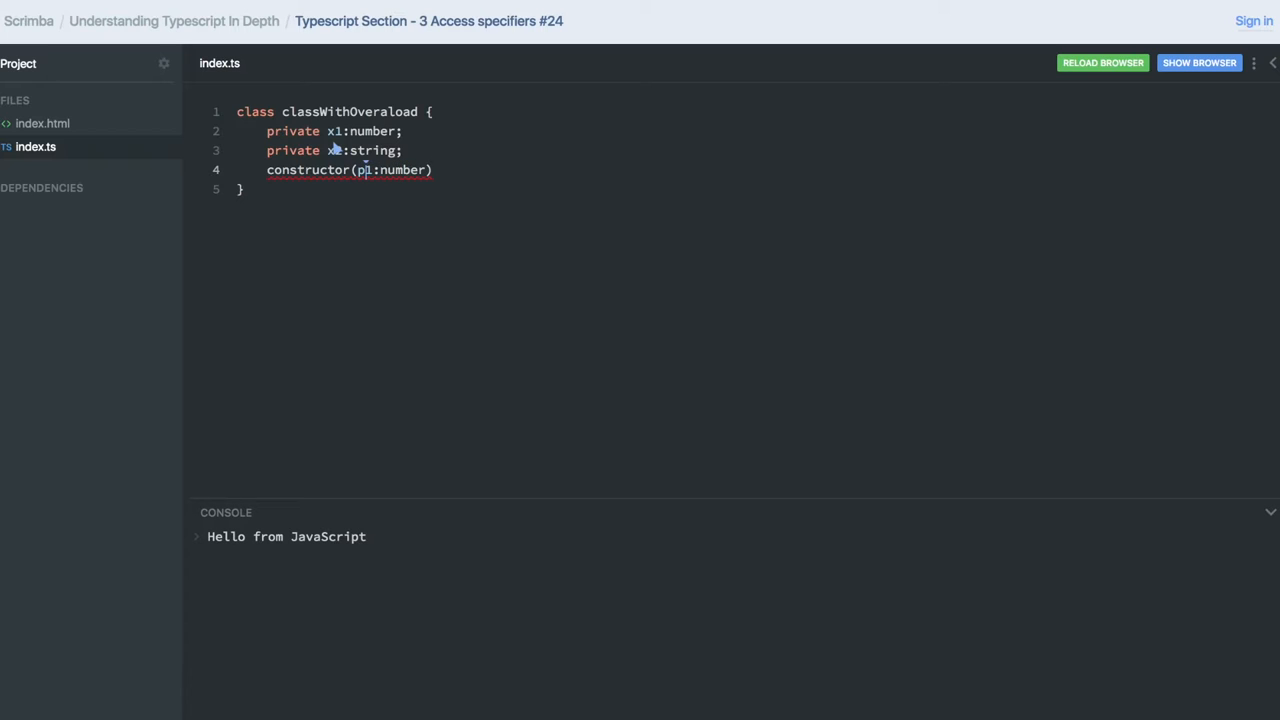
text(x1)
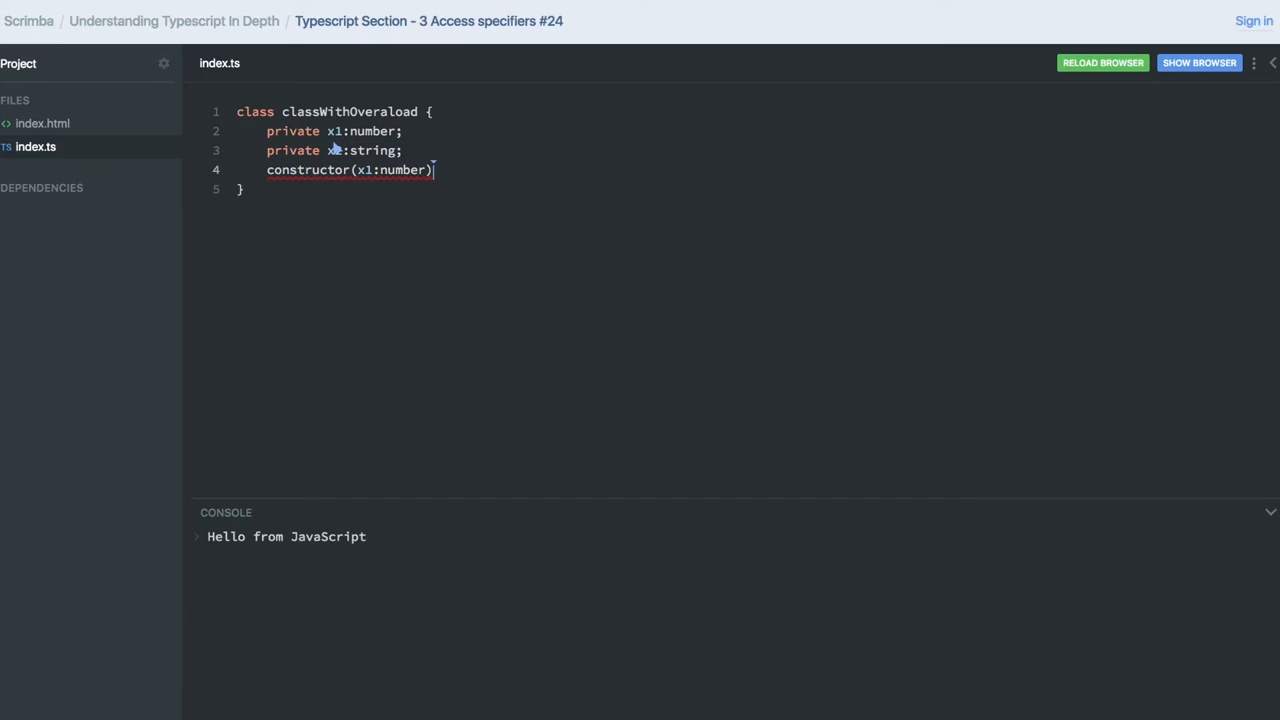
text(;)
key(Enter)
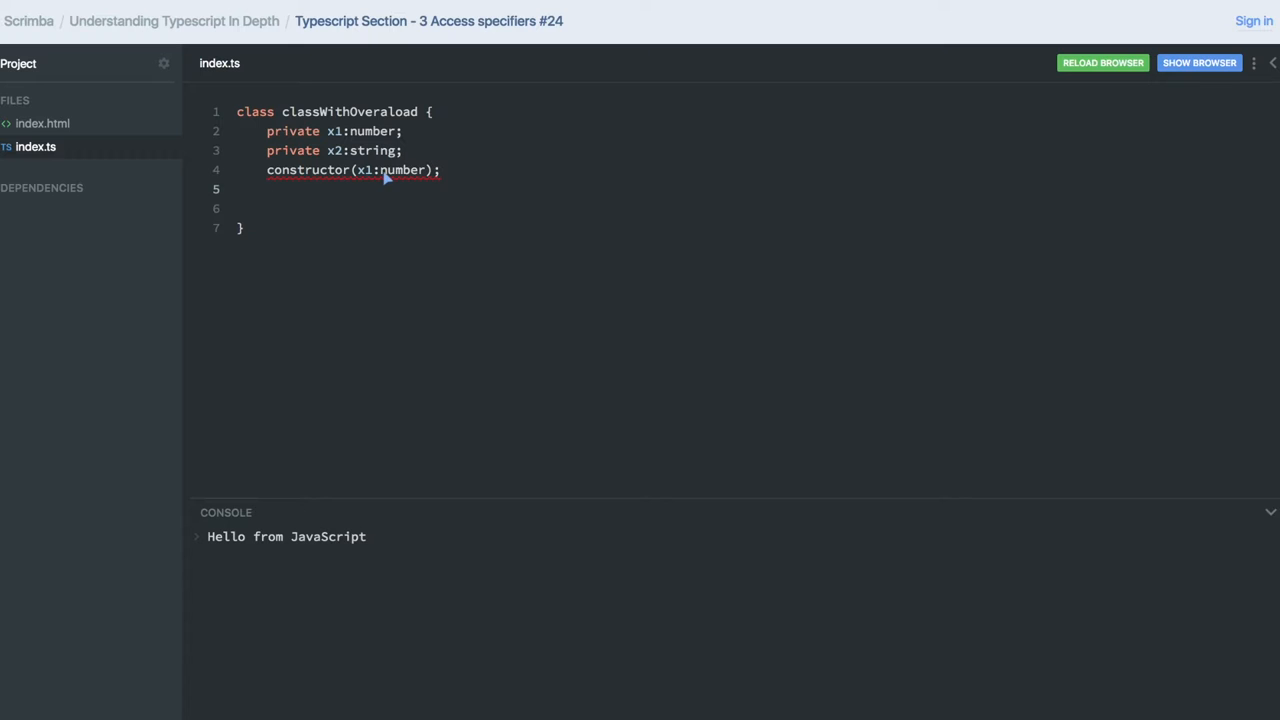
mouse_move(470, 178)
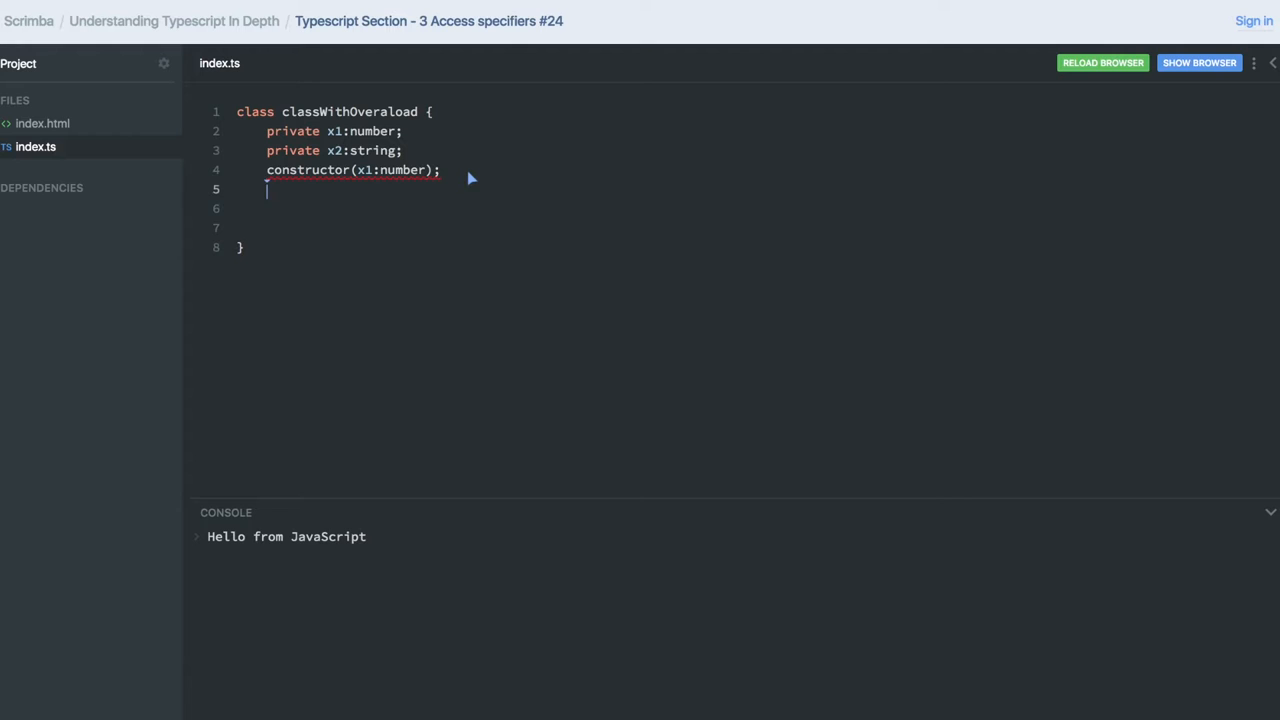
Write the implementation constructor(x1: number, x2: string) with an opening brace.
text(constructor)
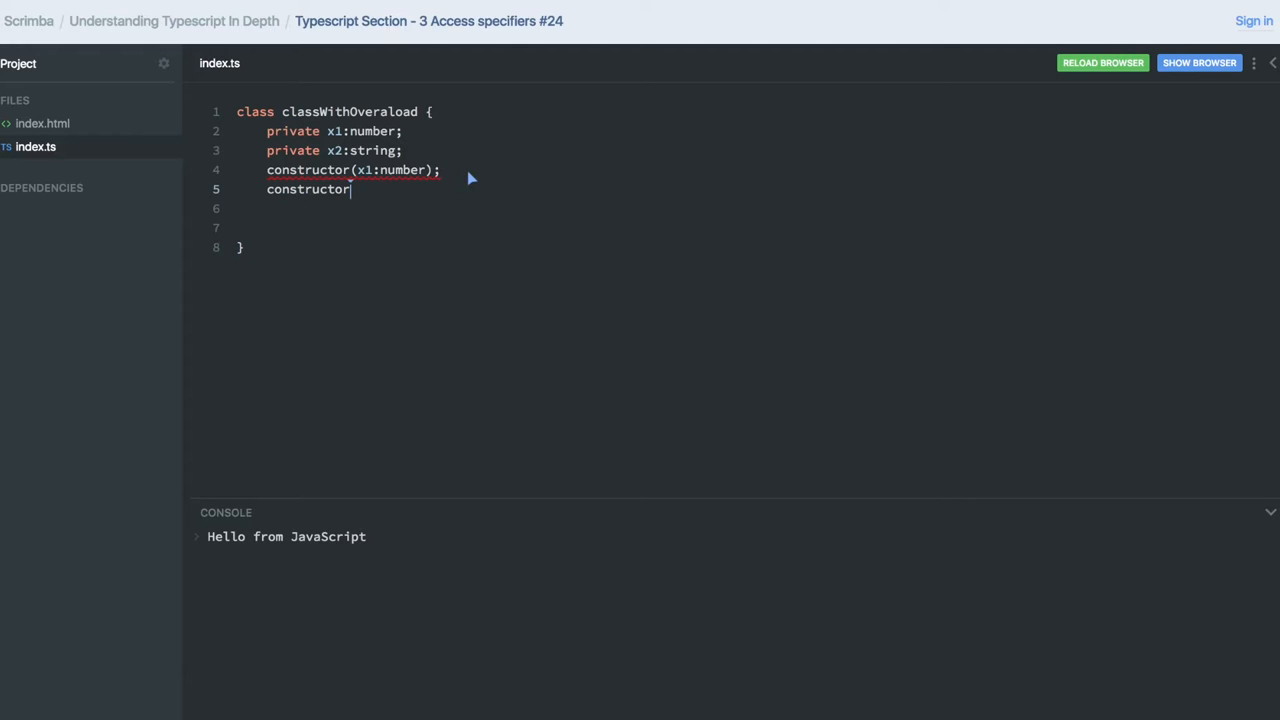
text(())
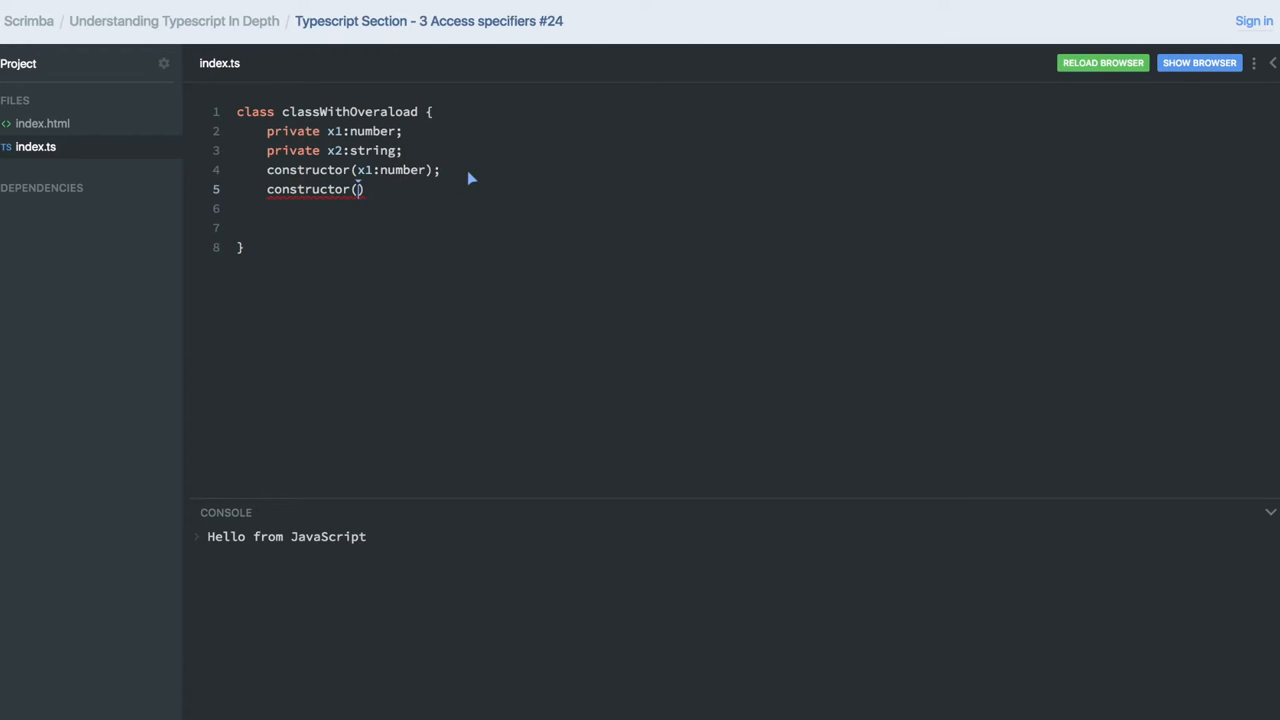
text(x)
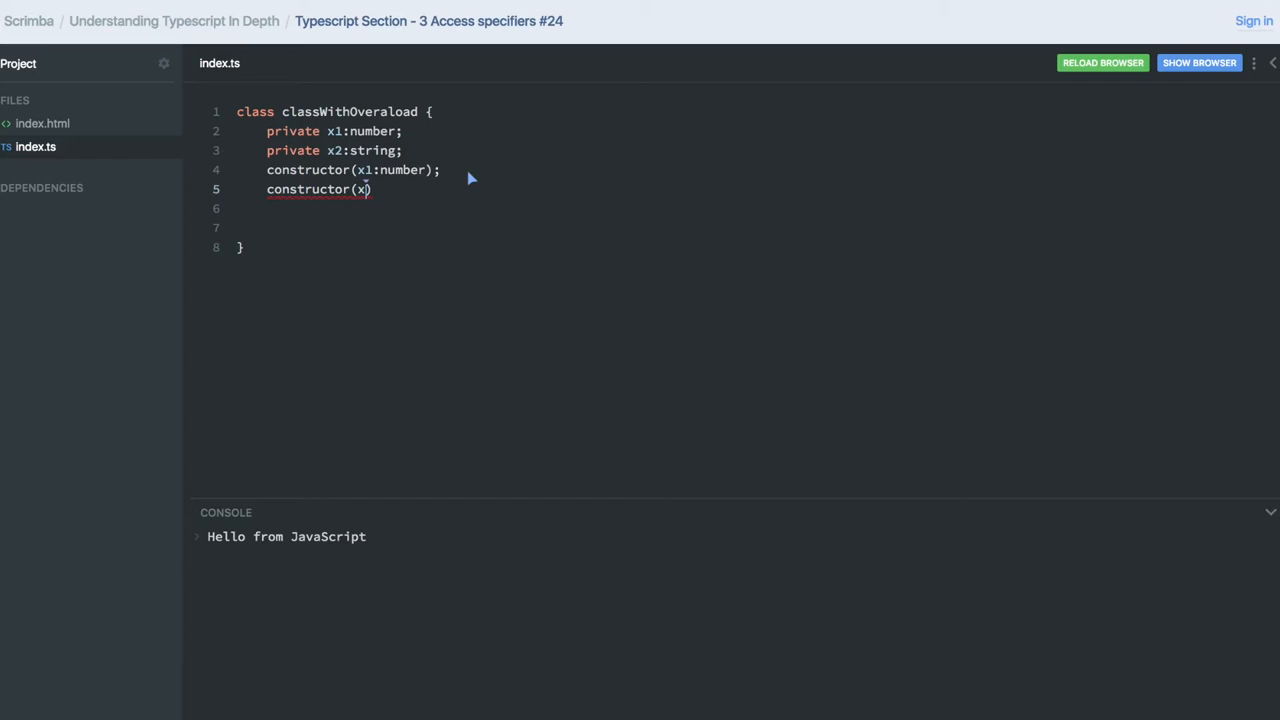
key(Backspace)
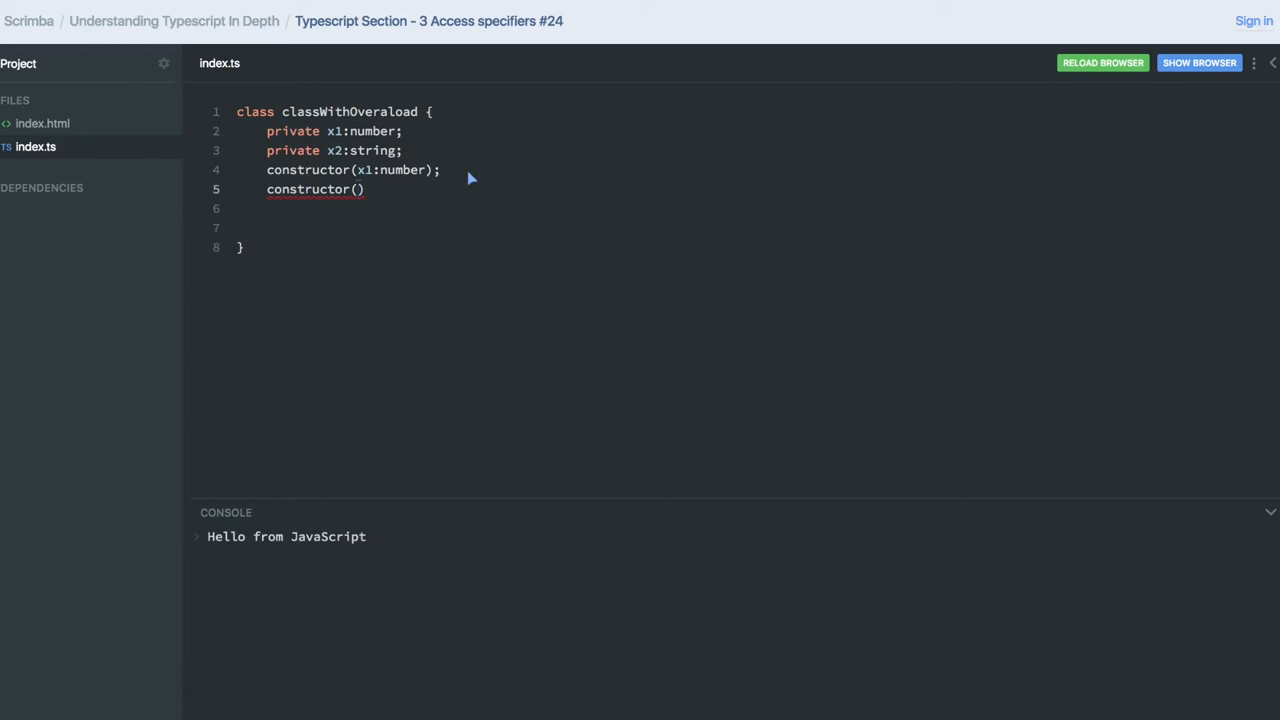
text(x1:nu)
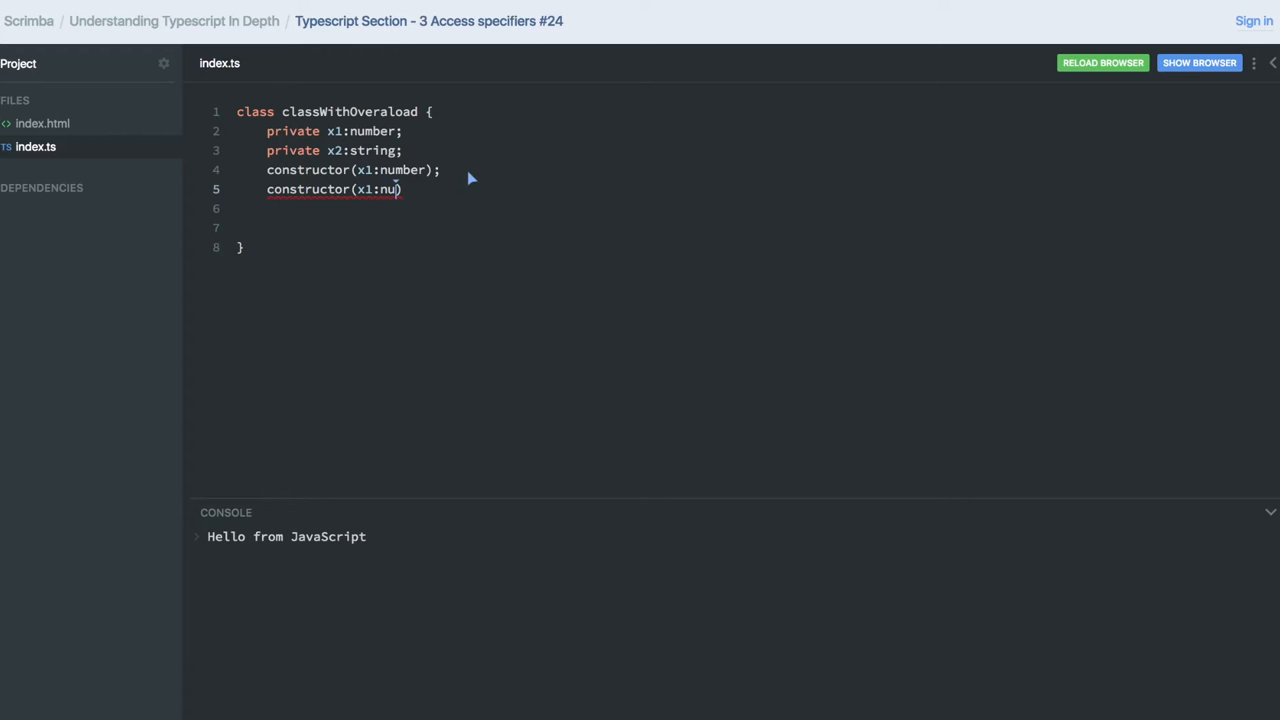
text(mber))
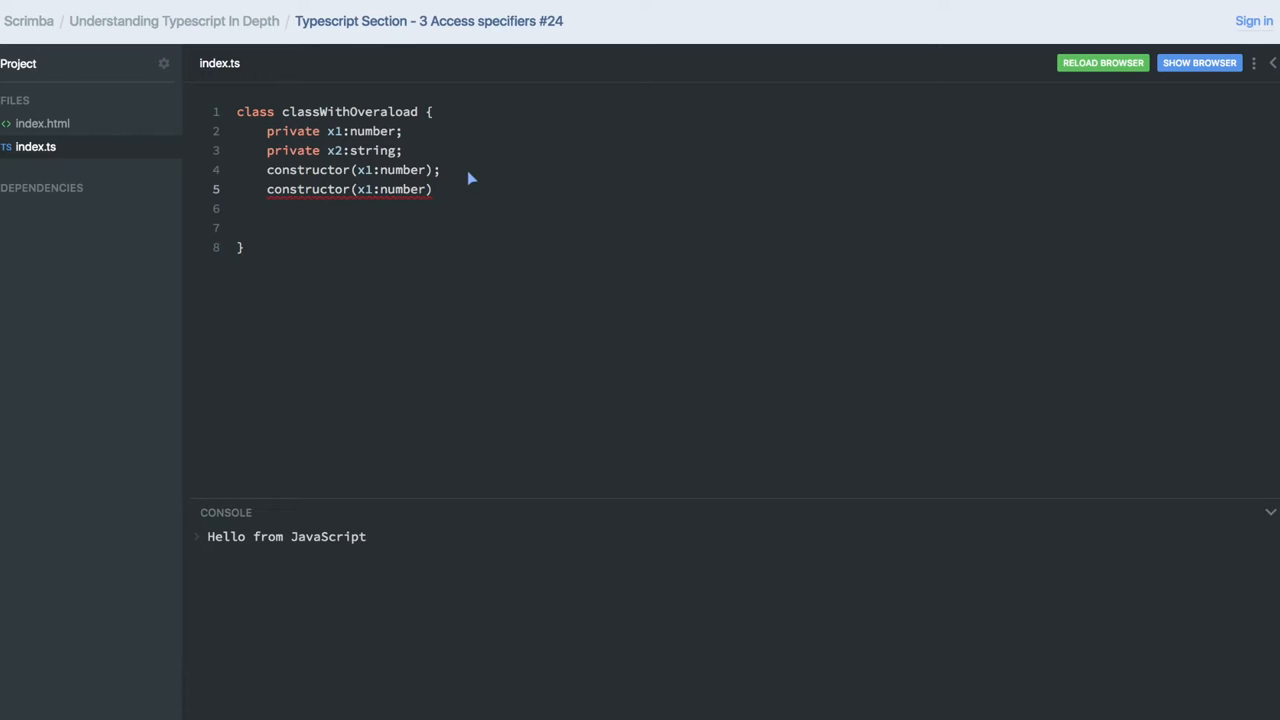
text(, x2)
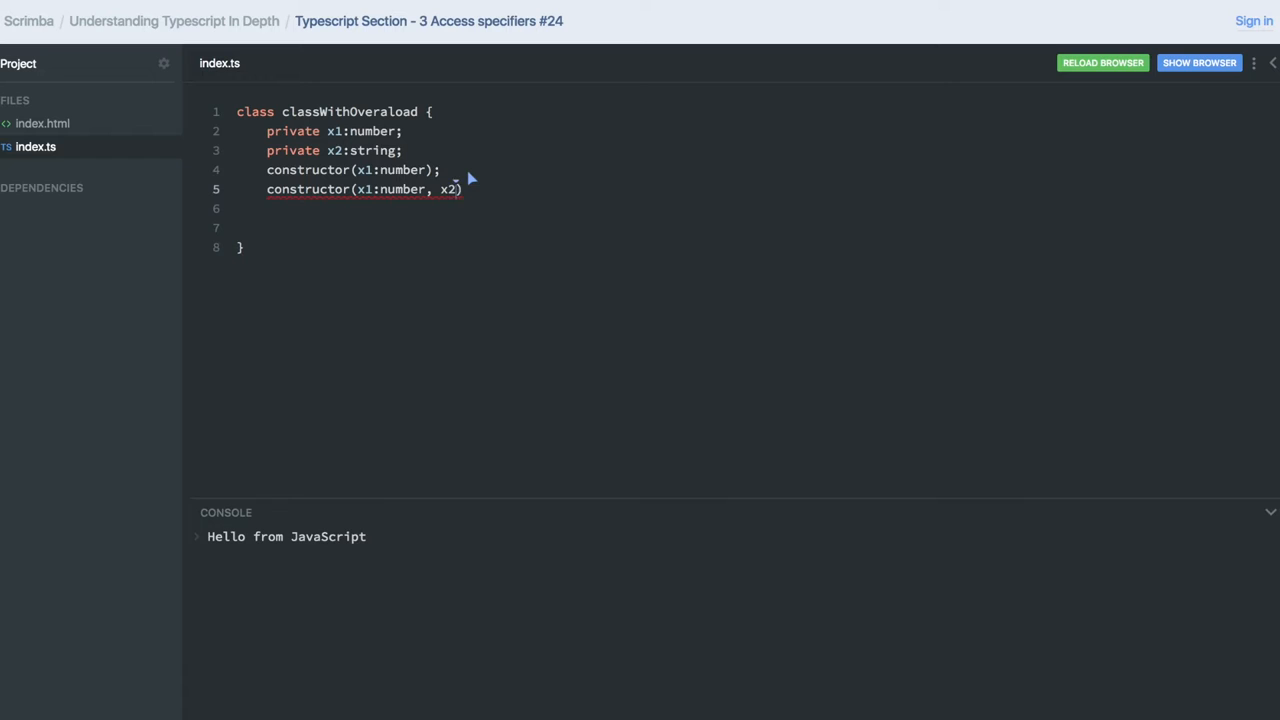
text(: str)
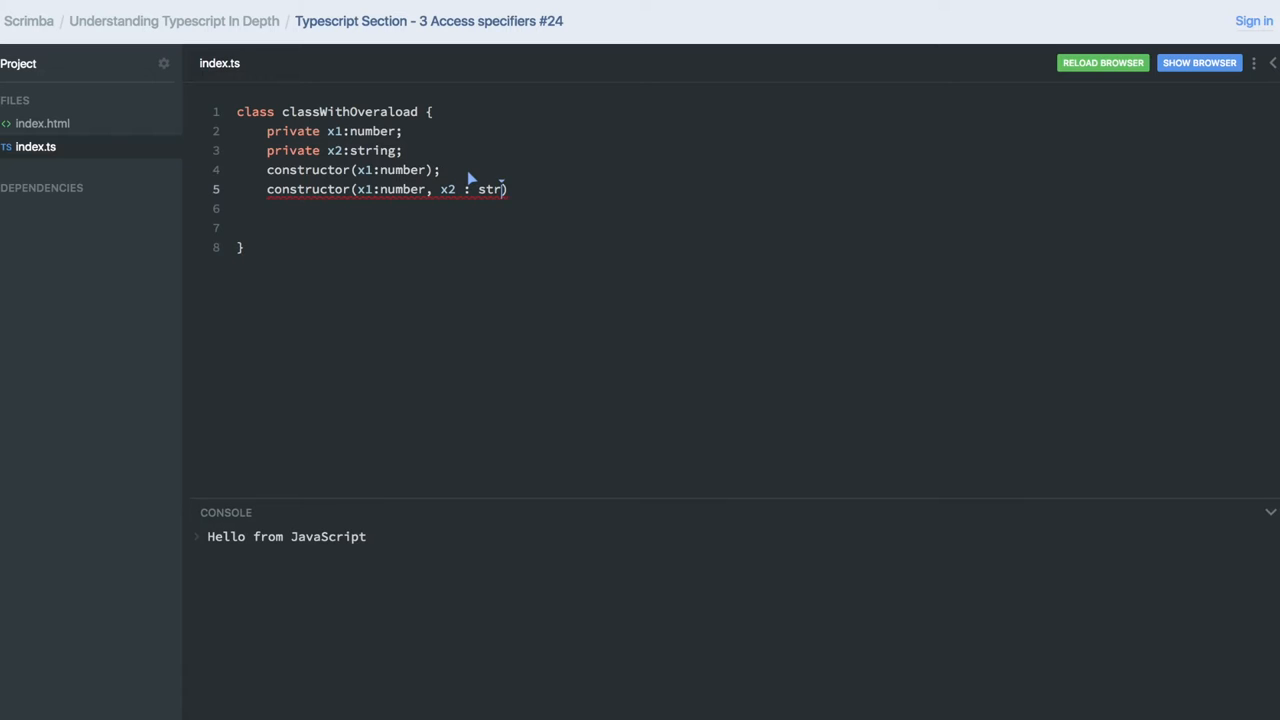
text(ing){)
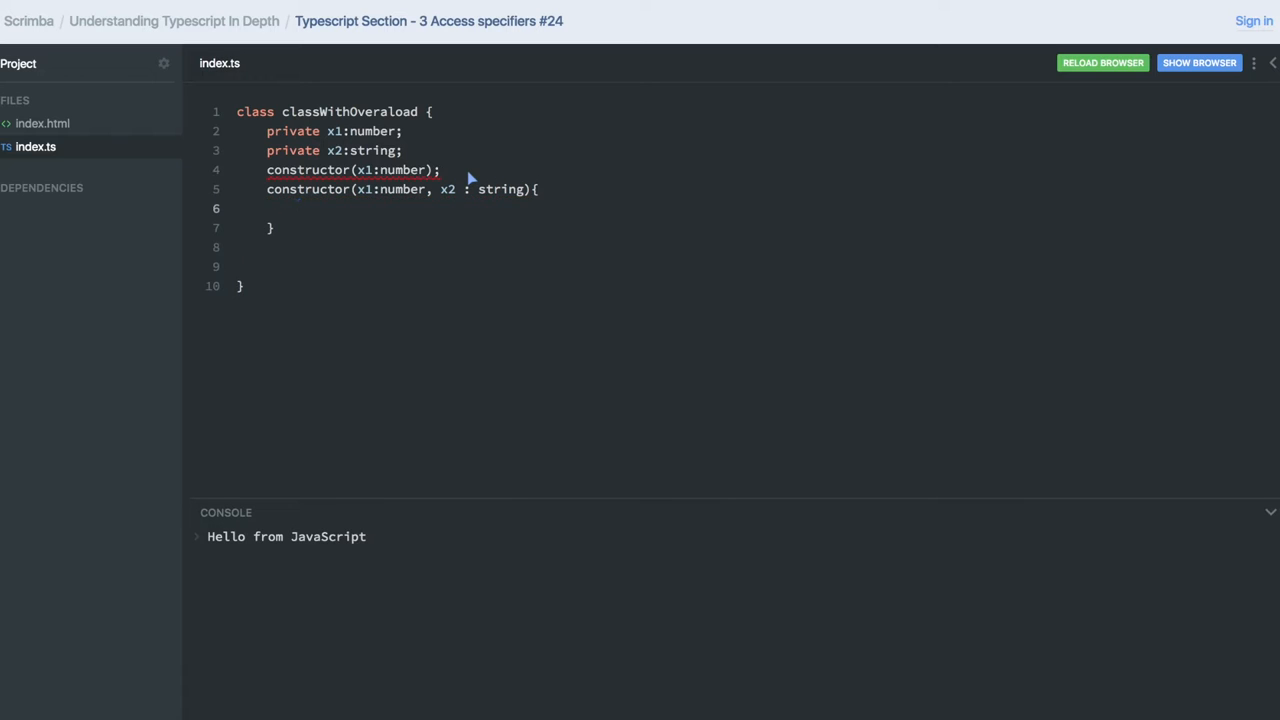
mouse_move(385, 225)
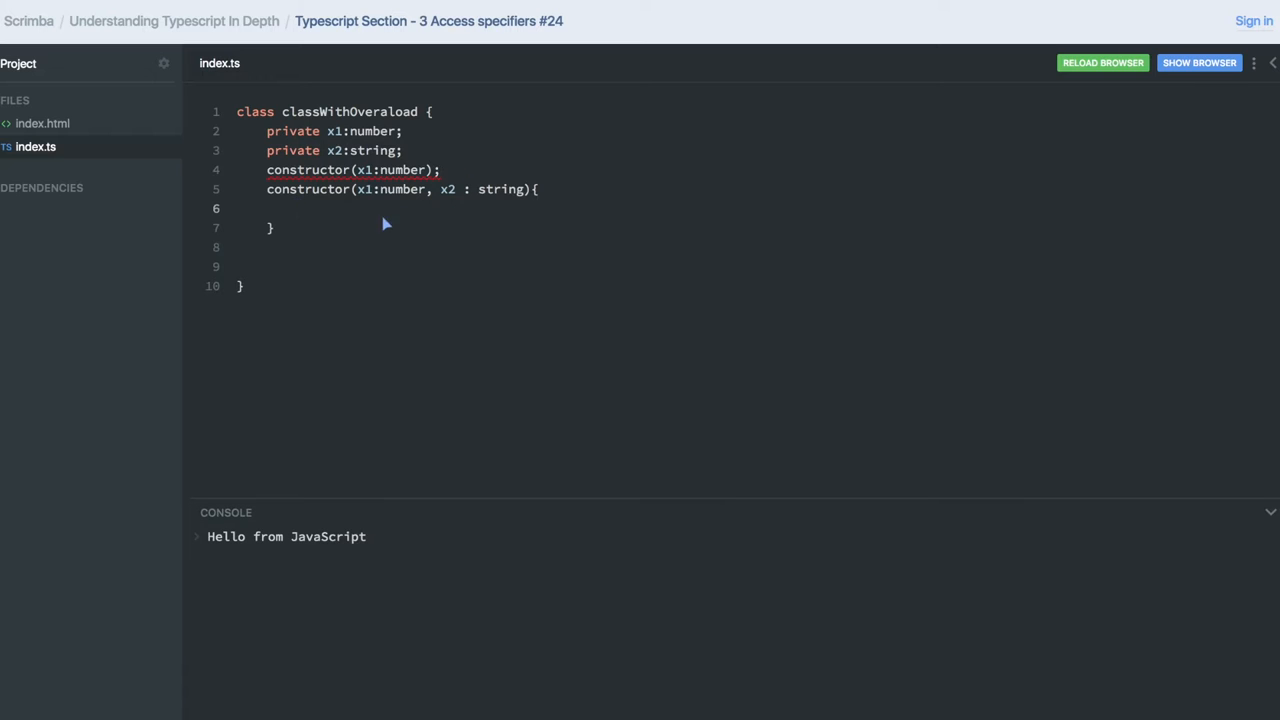
Assign this.x1 = x1 and make x2 optional in the field and parameter.
text(t)
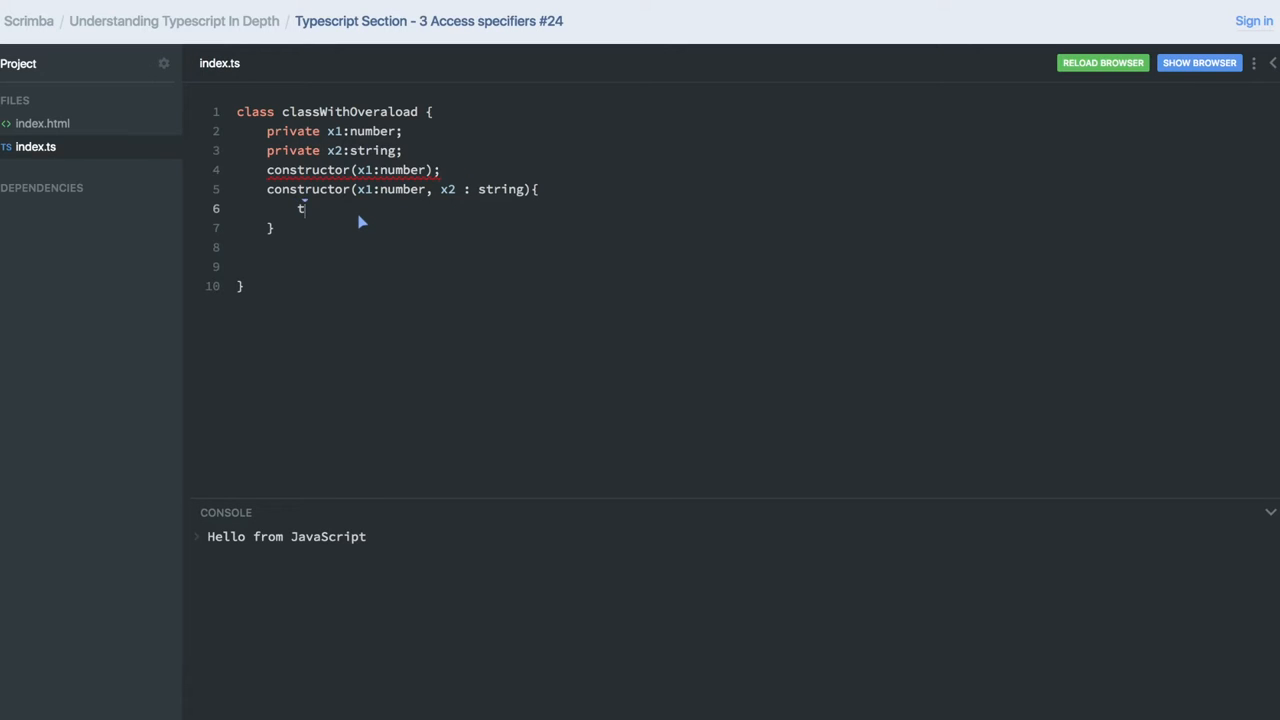
text(his)
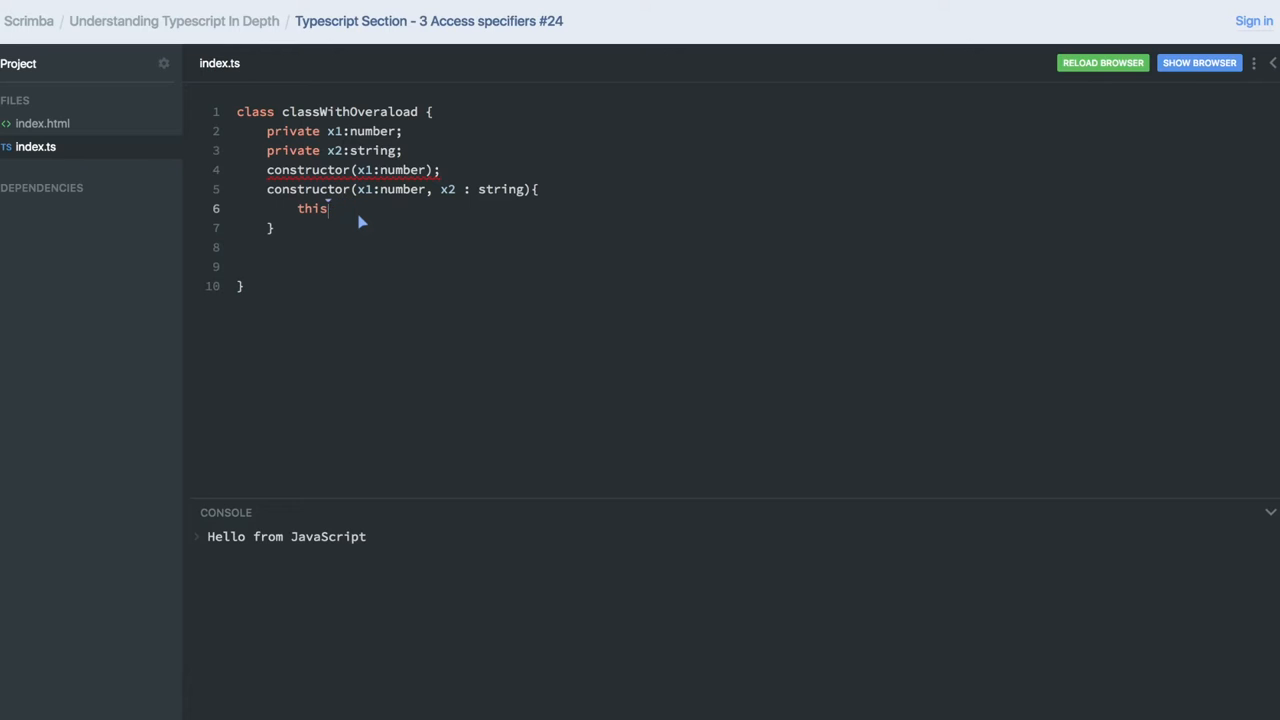
text(.x1)
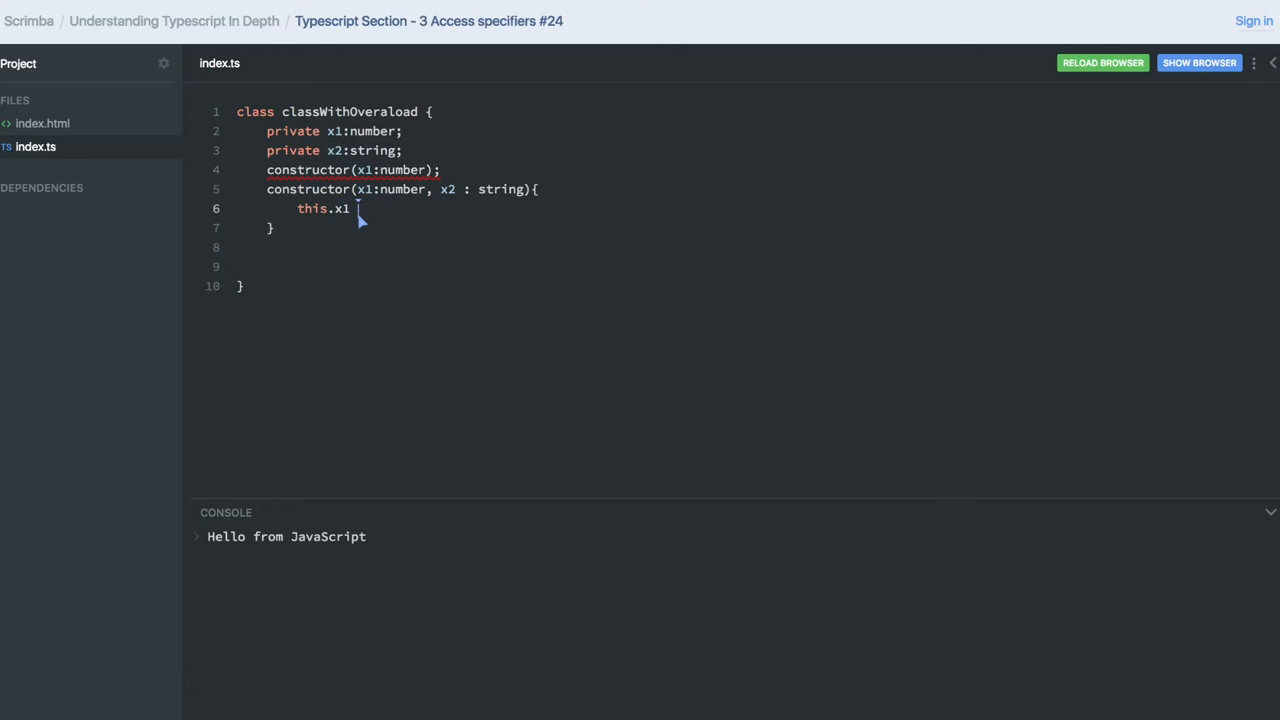
text(= x1;)
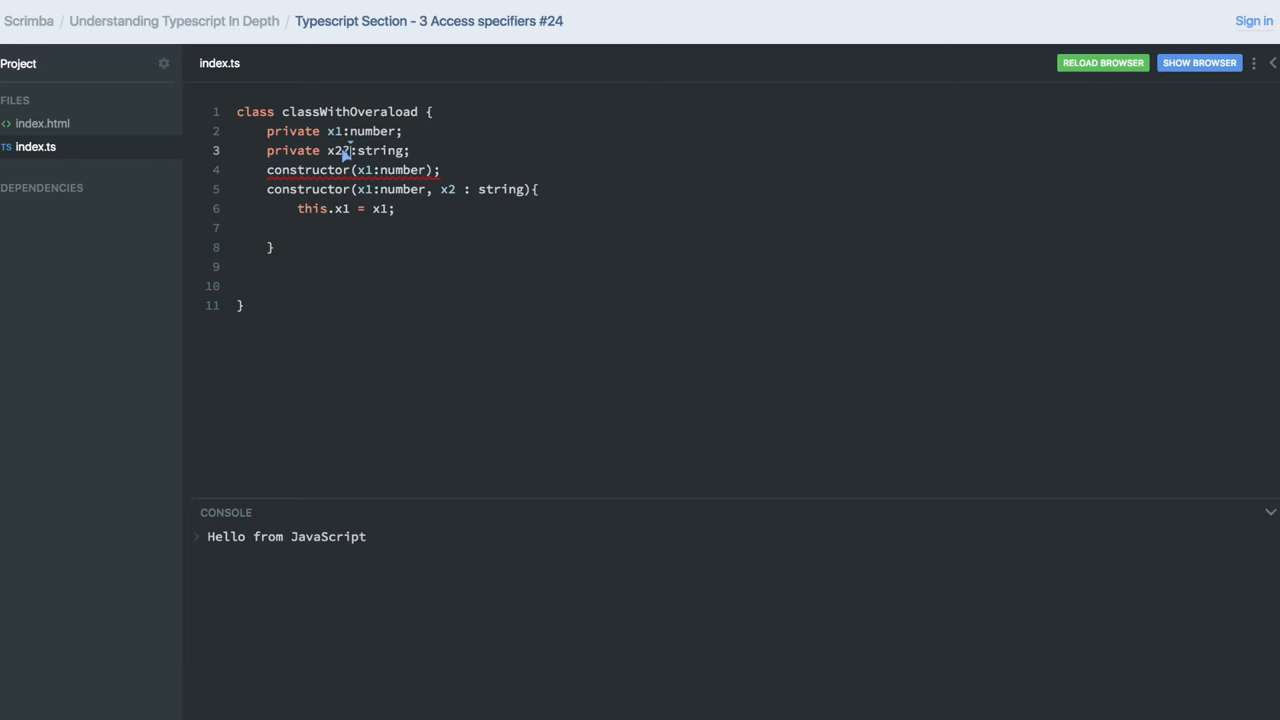
text(?)
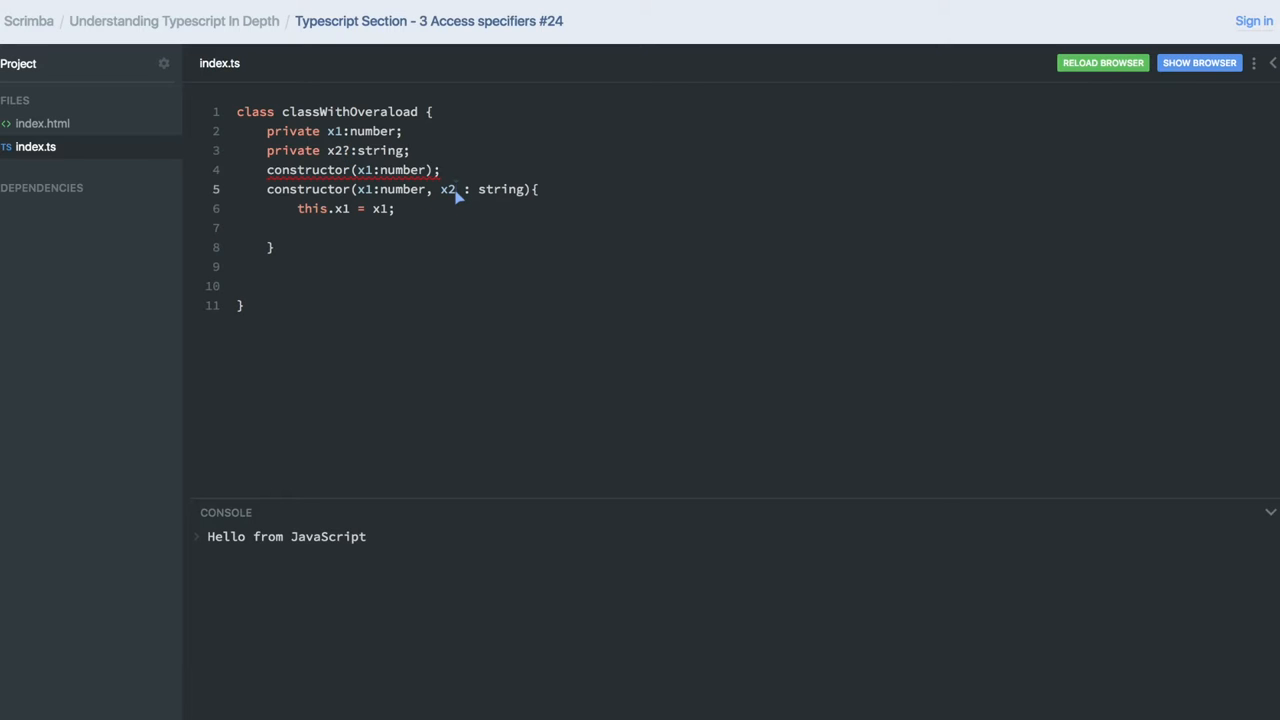
text(?)
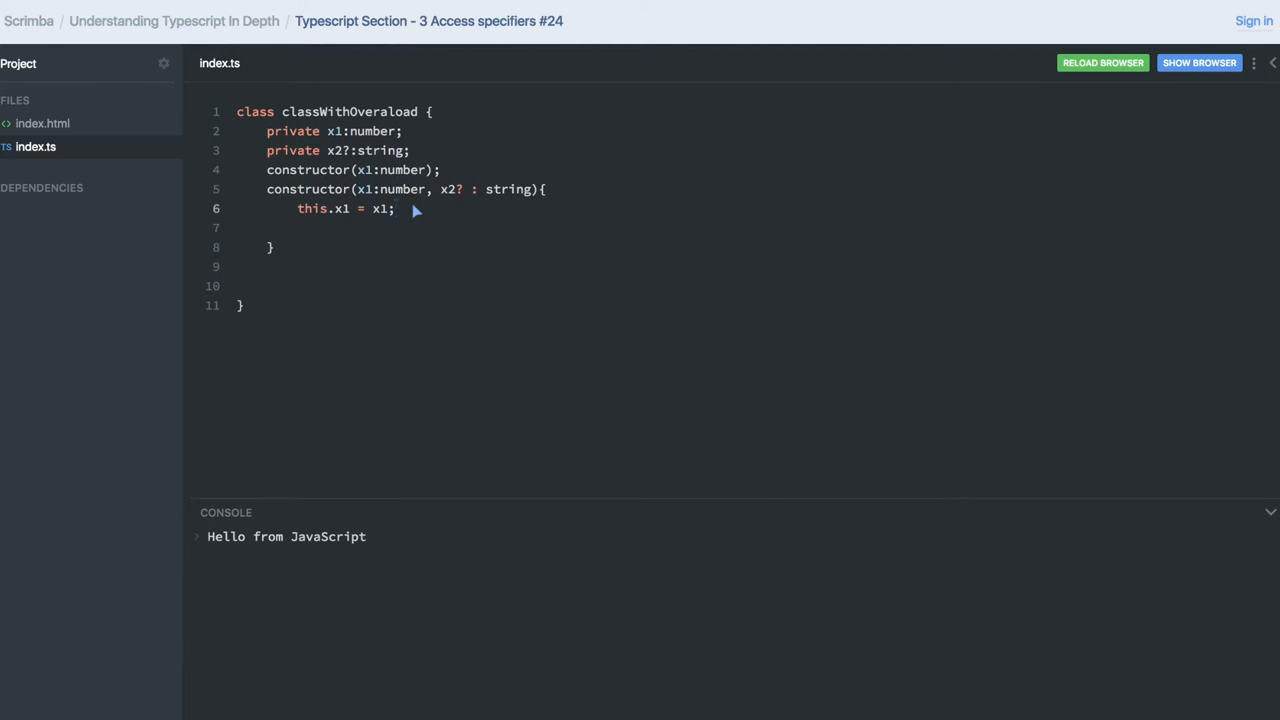
text(if()
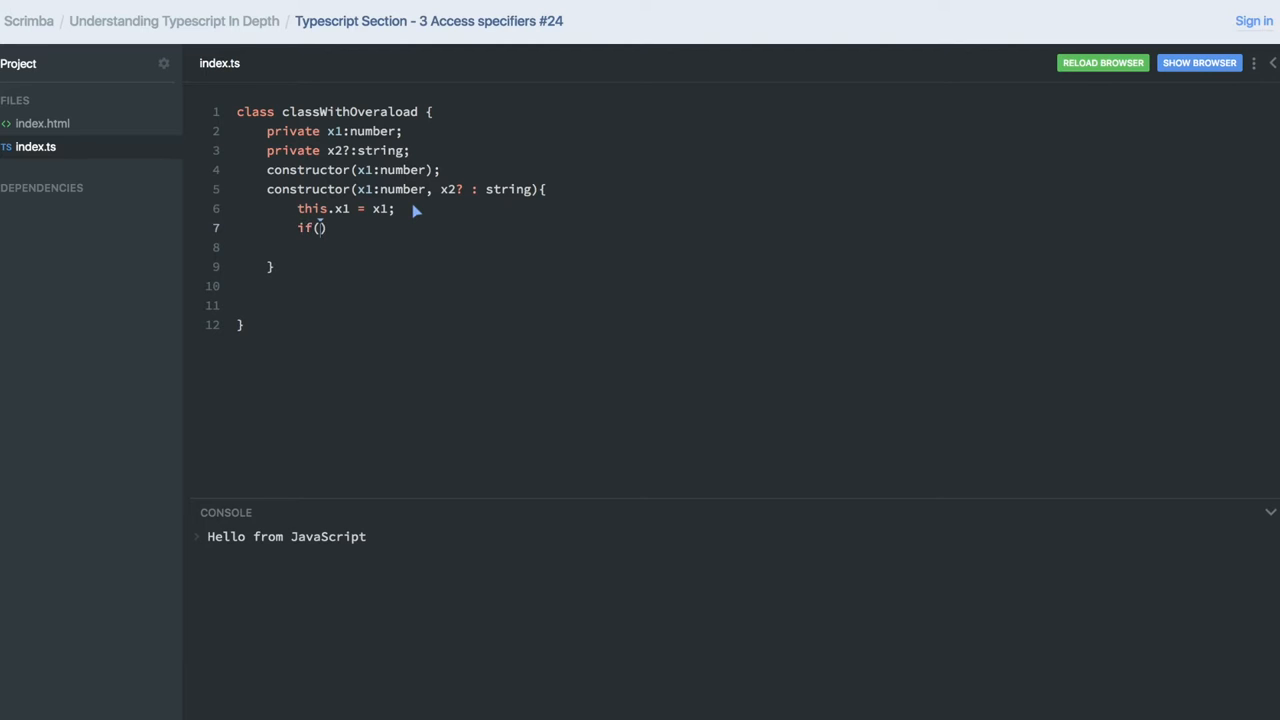
Default x2 to 'default' when undefined, then assign this.x2 = x2.
text(x2)
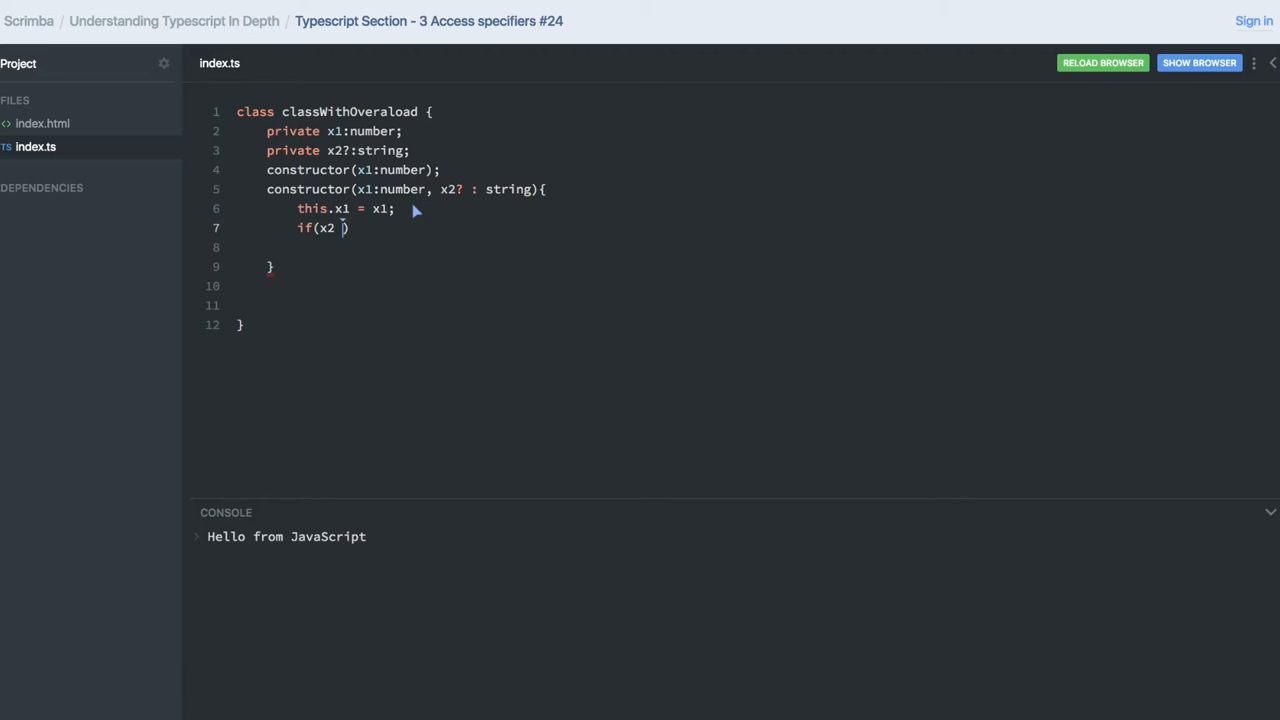
text(=== undefined)
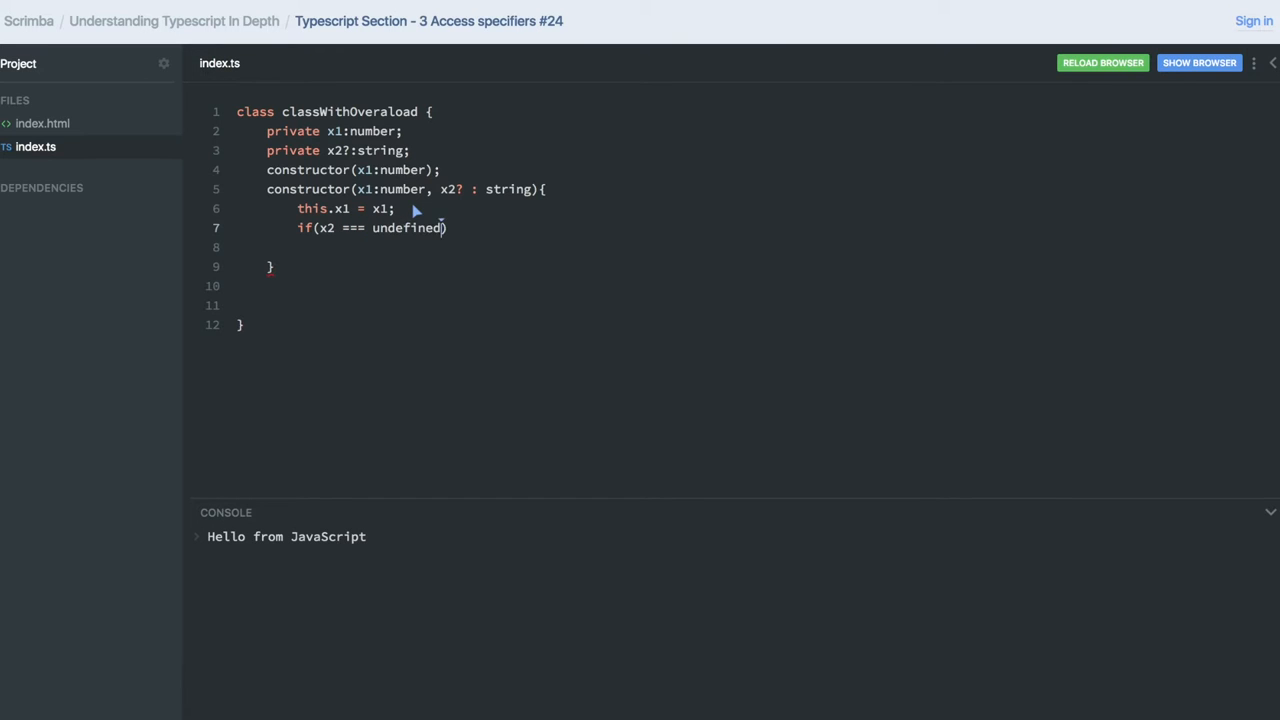
text({)
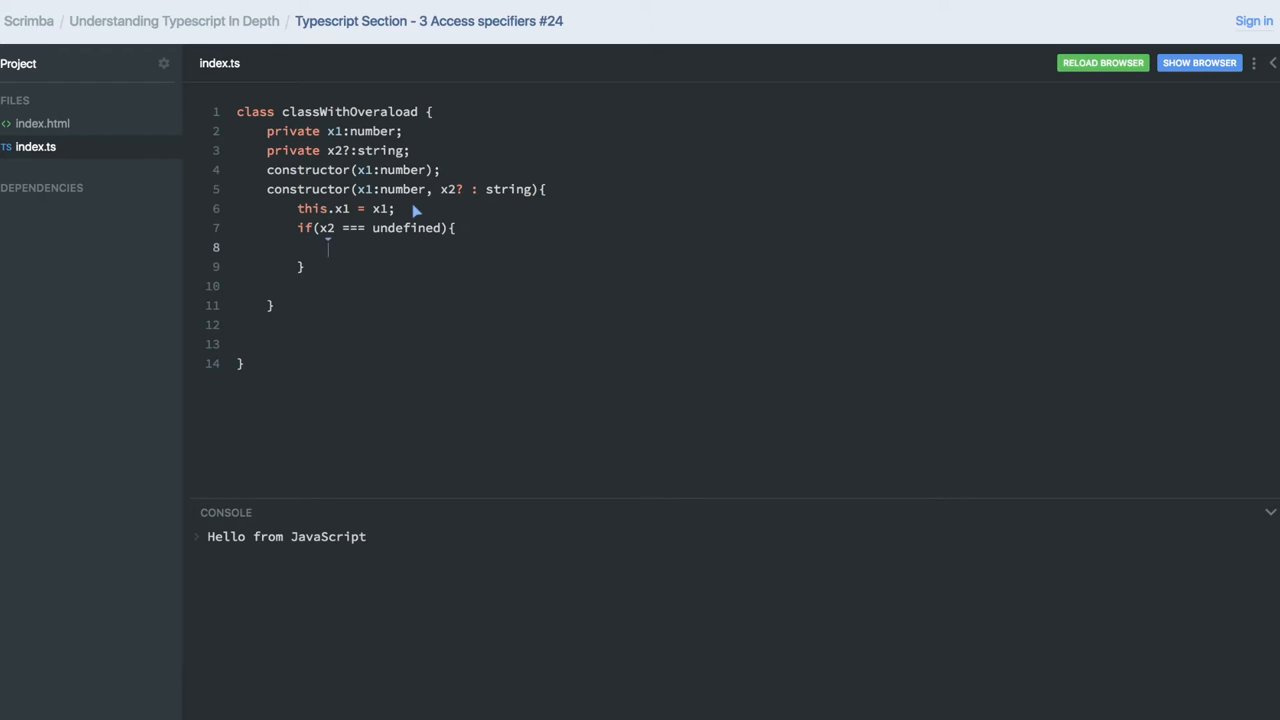
text(p)
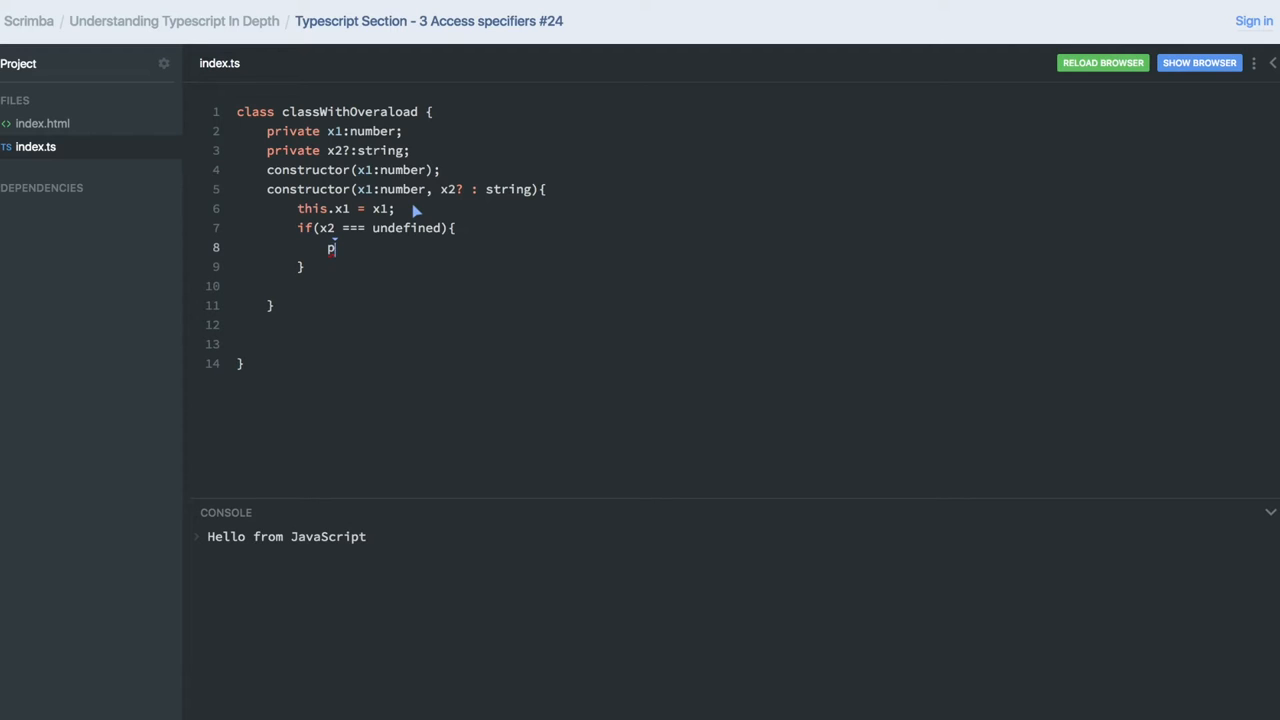
text(x)
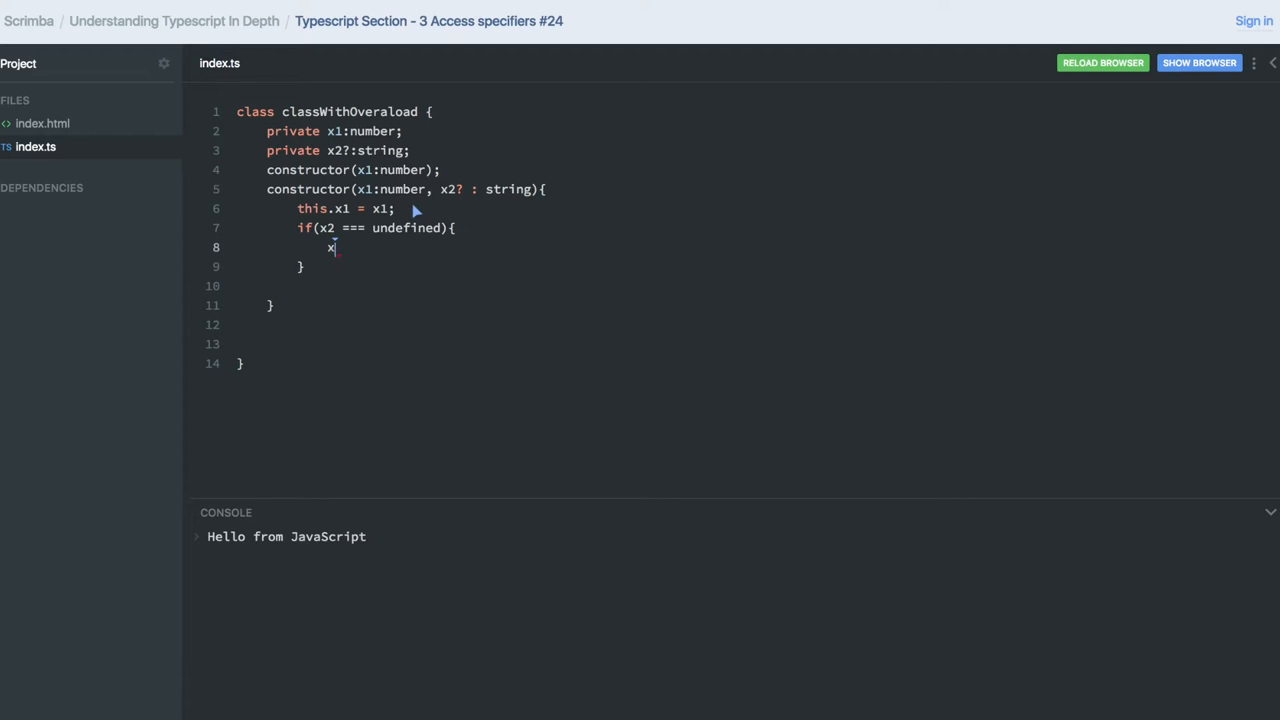
text(2 = 'de')
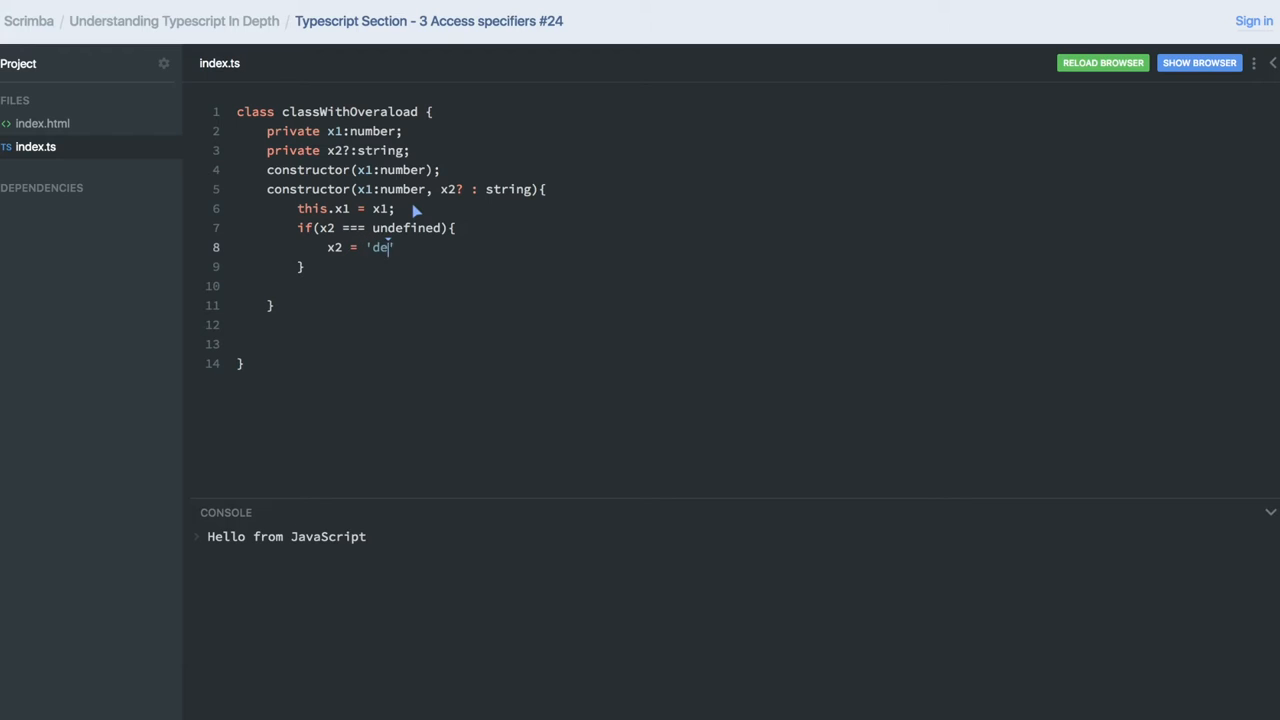
text(fault')
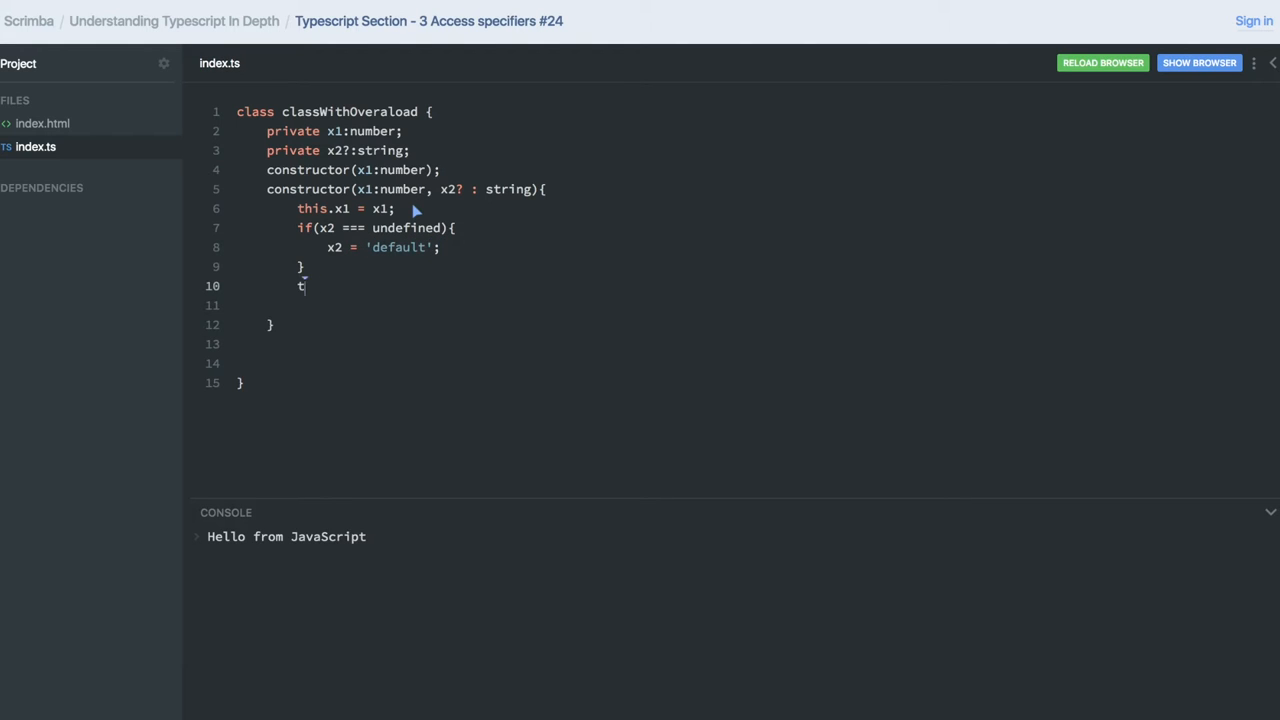
text(his.x2 =)
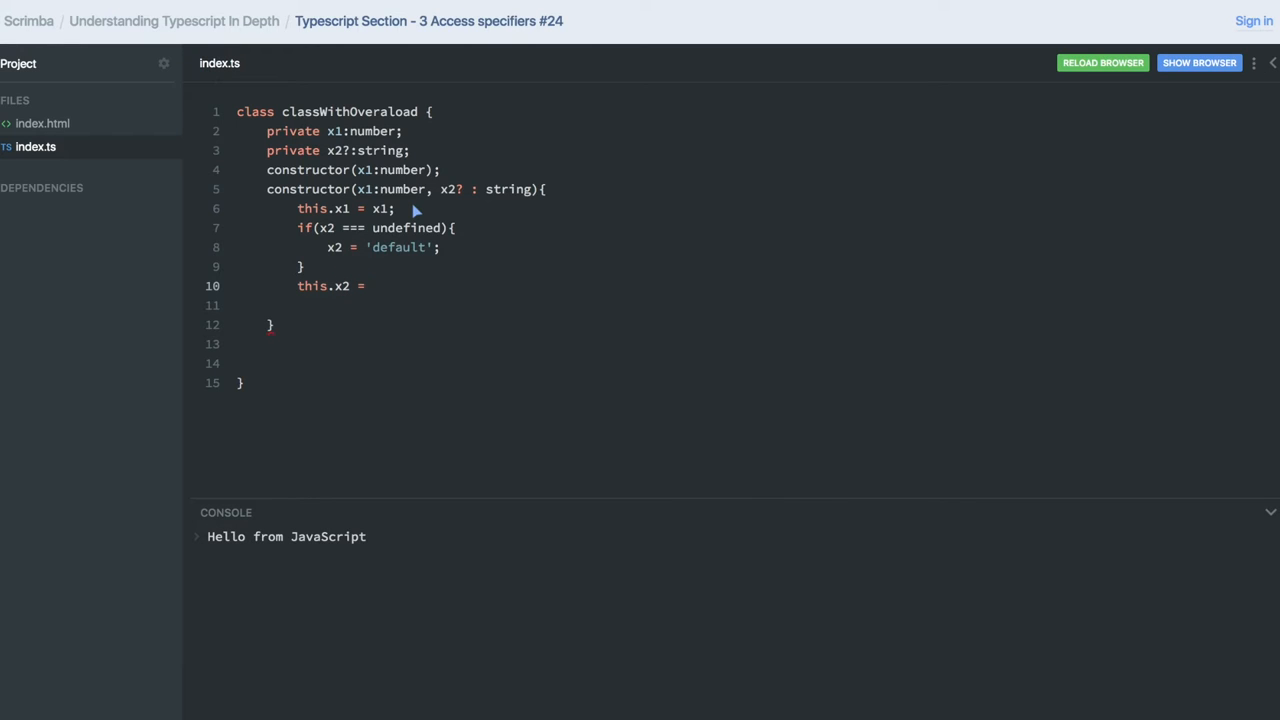
text(x2;)
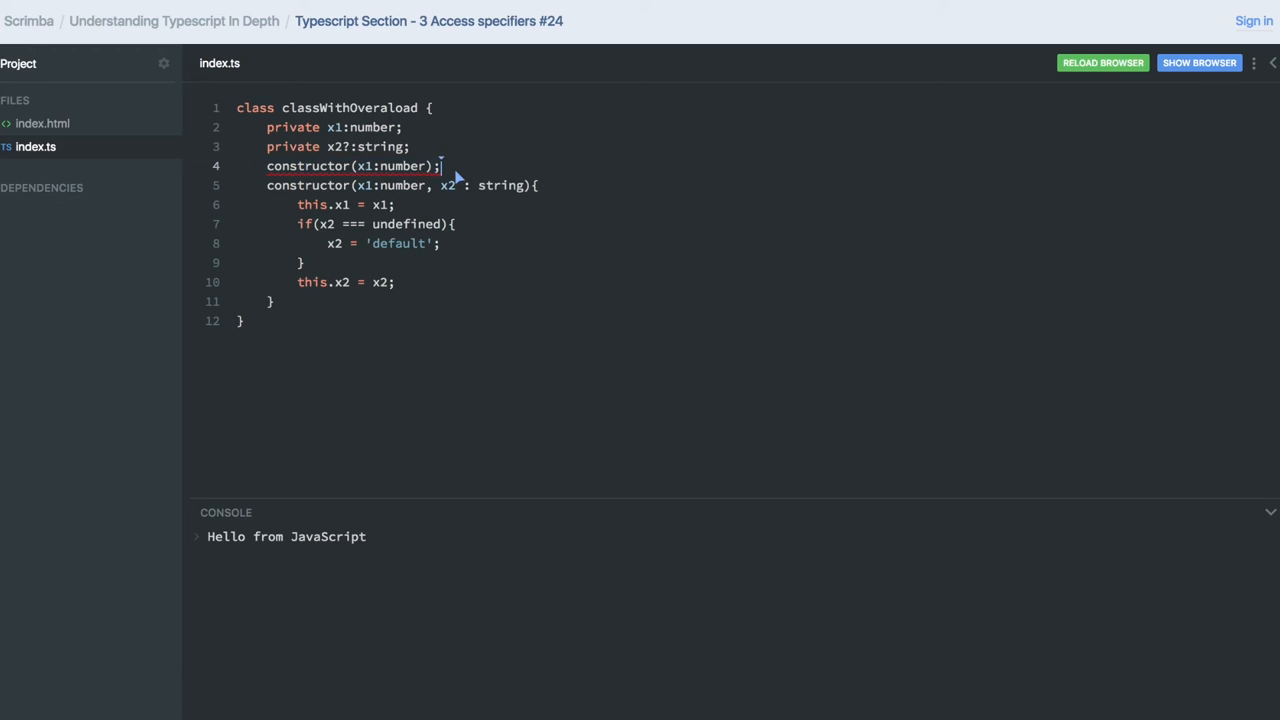
Try giving the x1-only overload a {} body, then restore its semicolon.
text({})
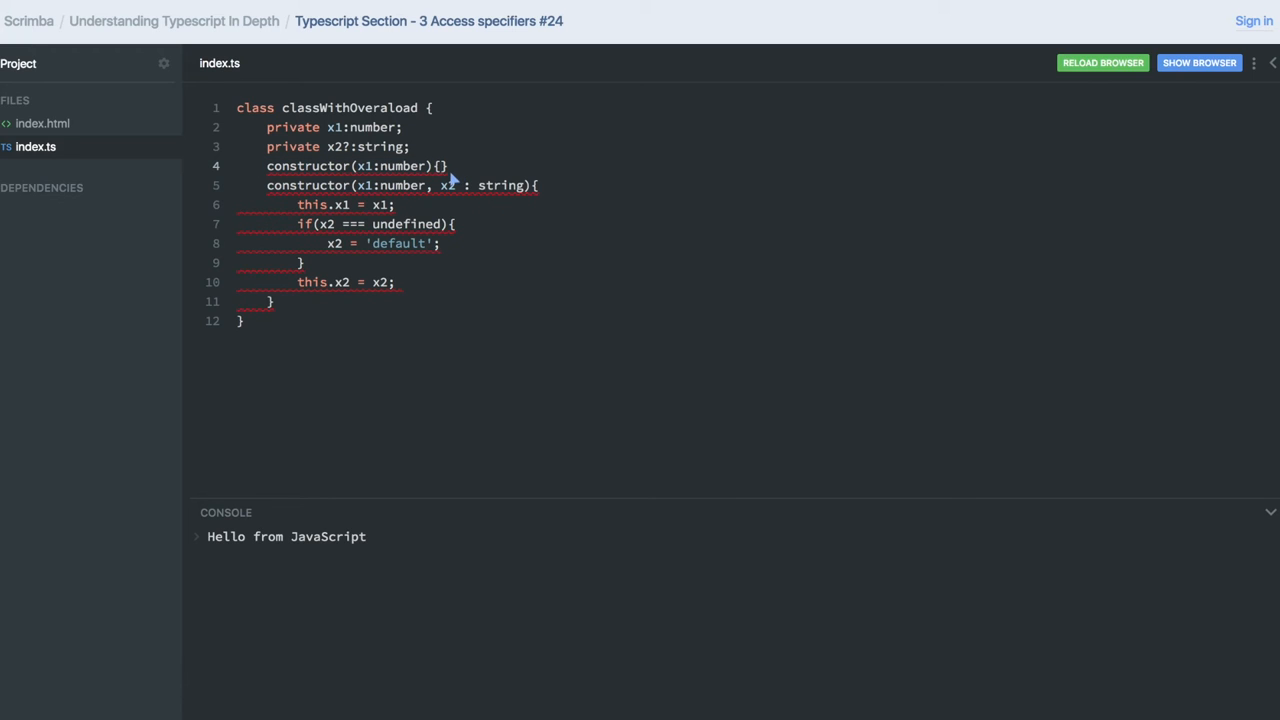
mouse_move(458, 178)
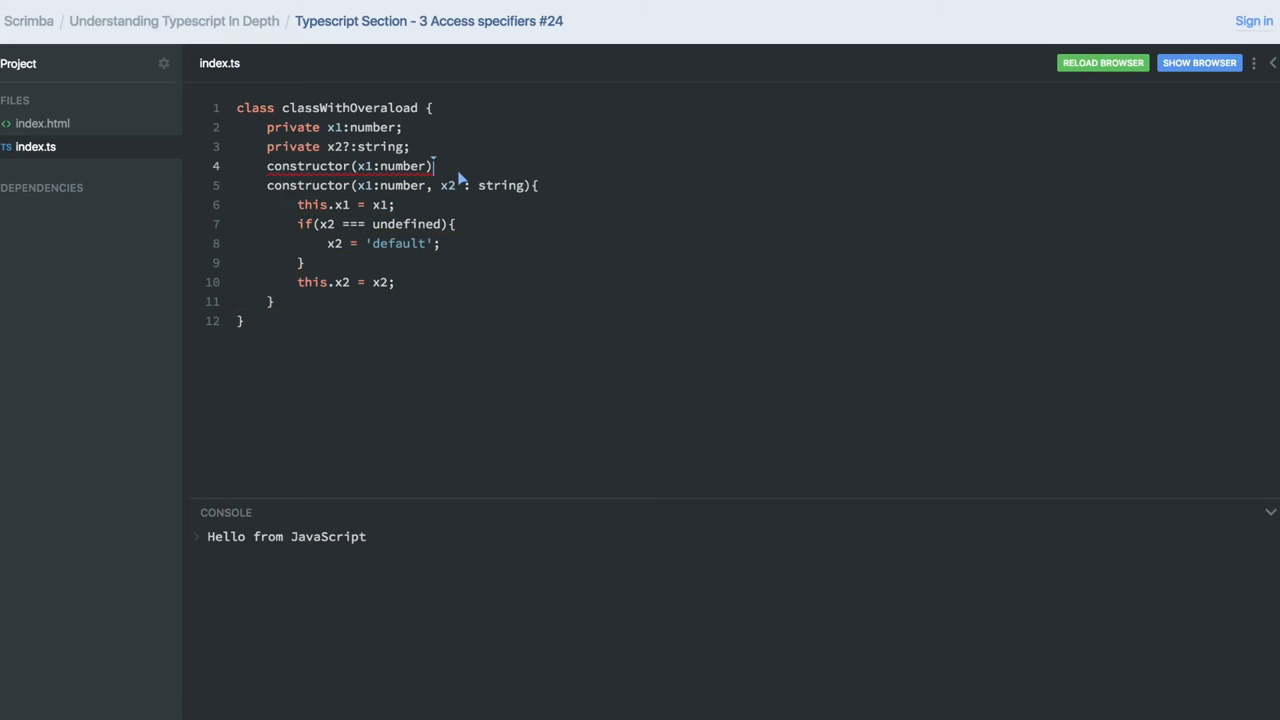
text(;)
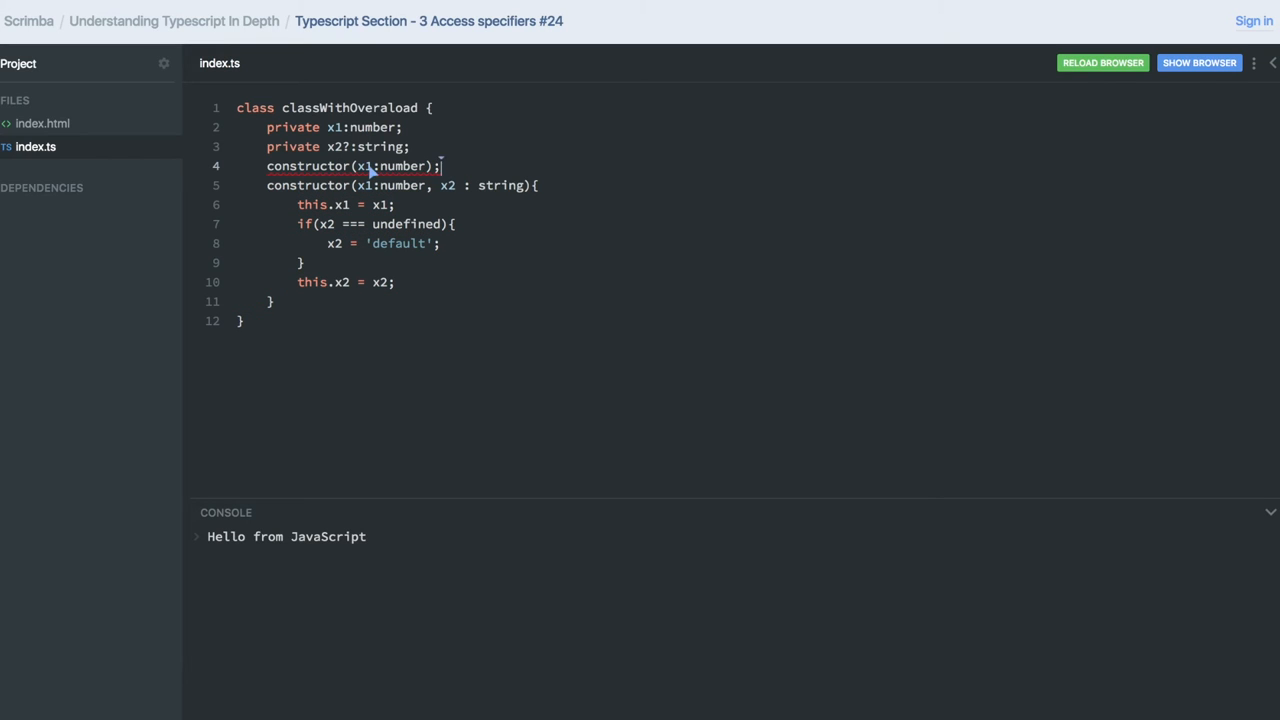
mouse_move(470, 196)
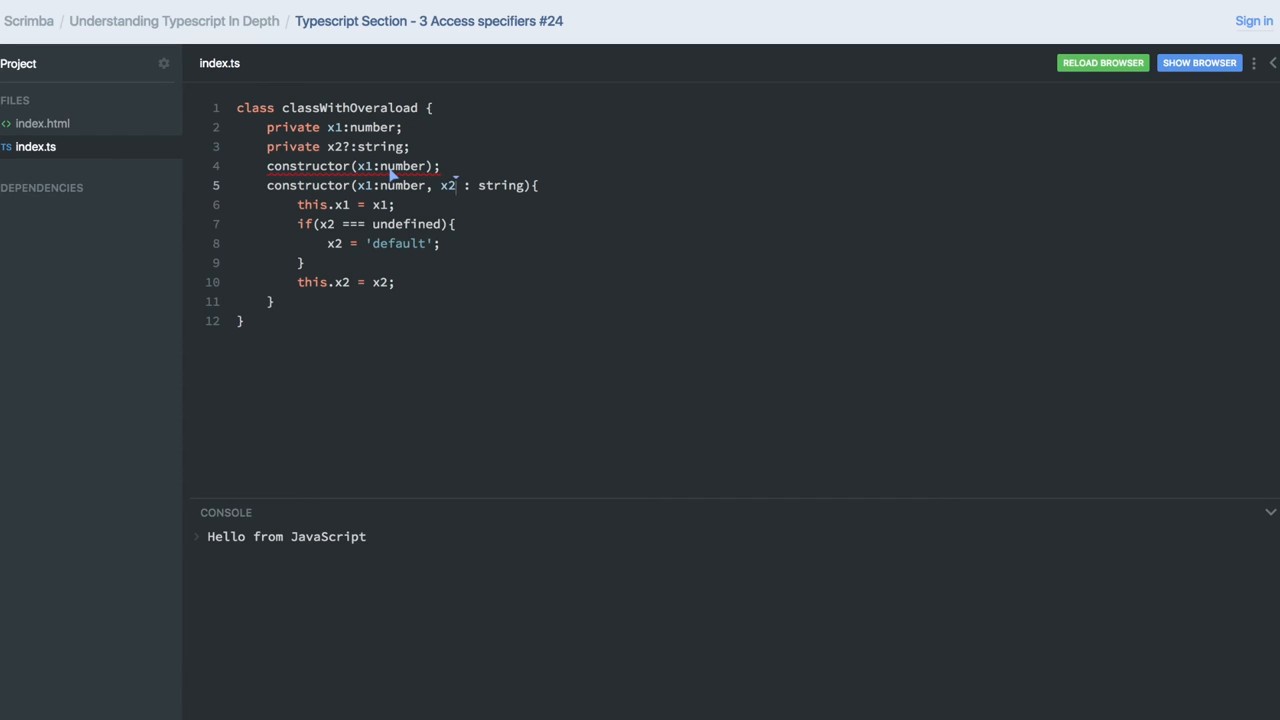
mouse_move(437, 217)
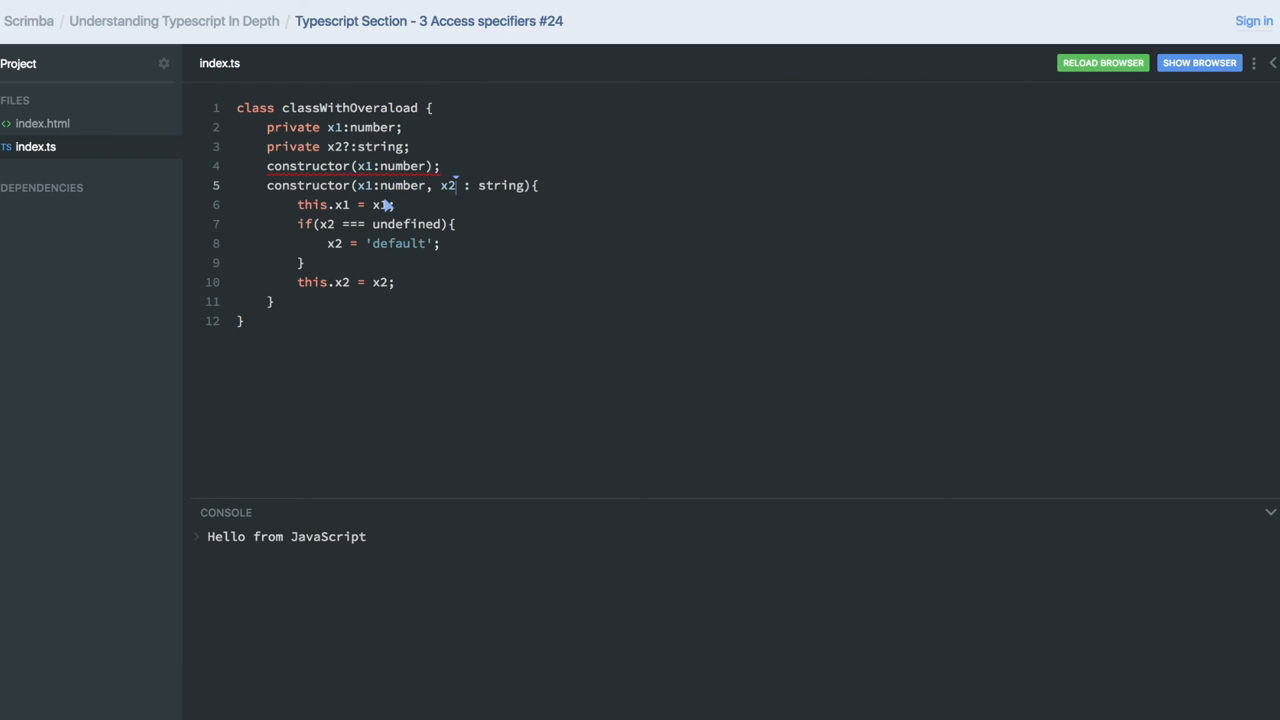
mouse_move(460, 196)
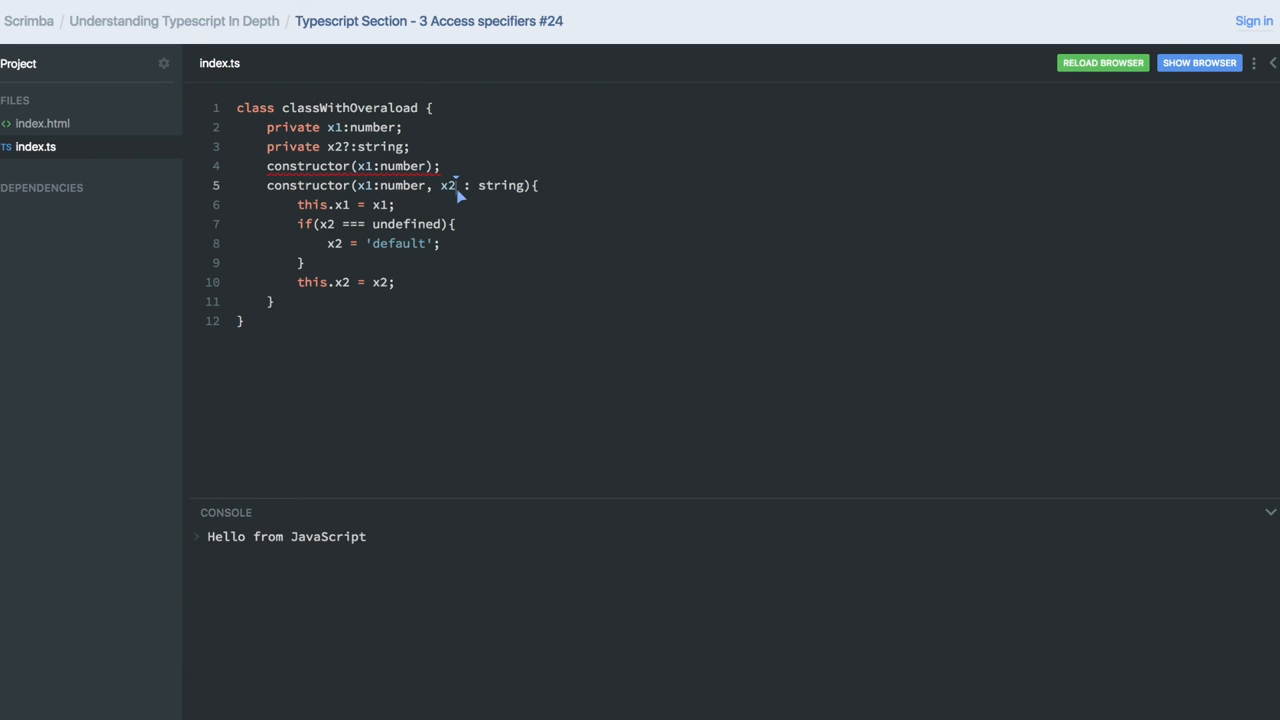
Make x2 optional again and add an x3: string parameter to the implementation.
text(?)
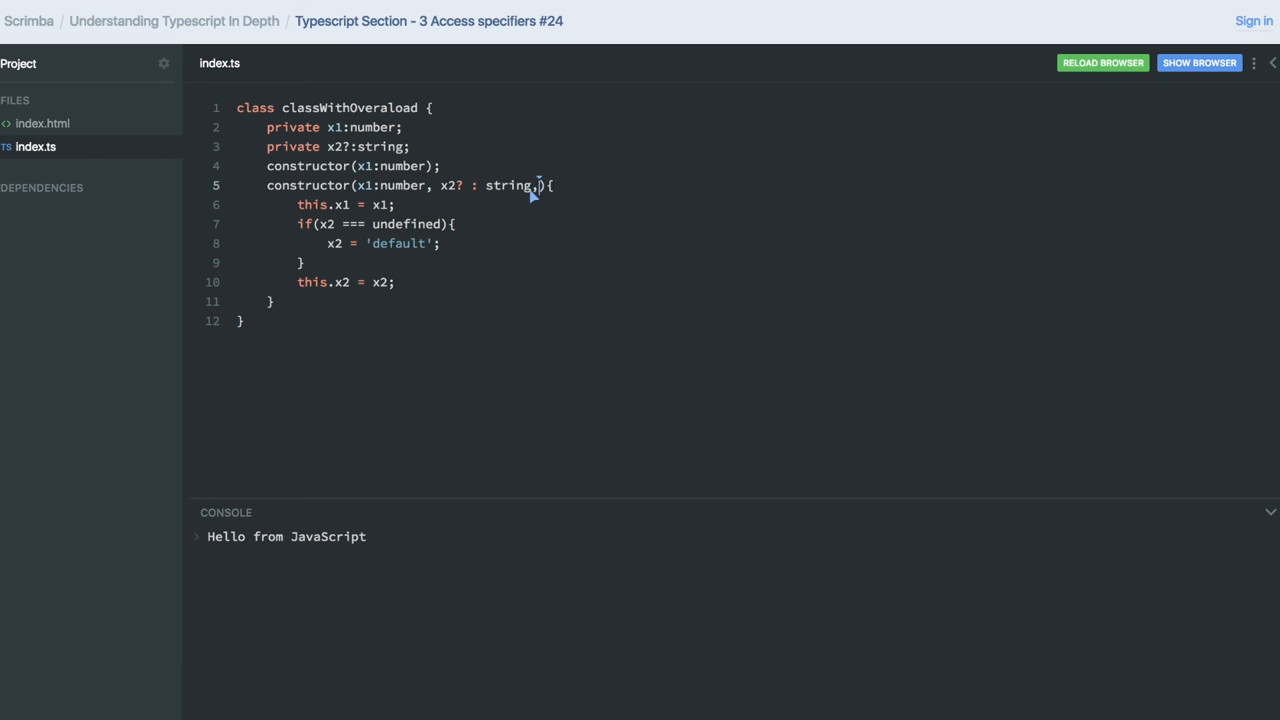
text(, x3)
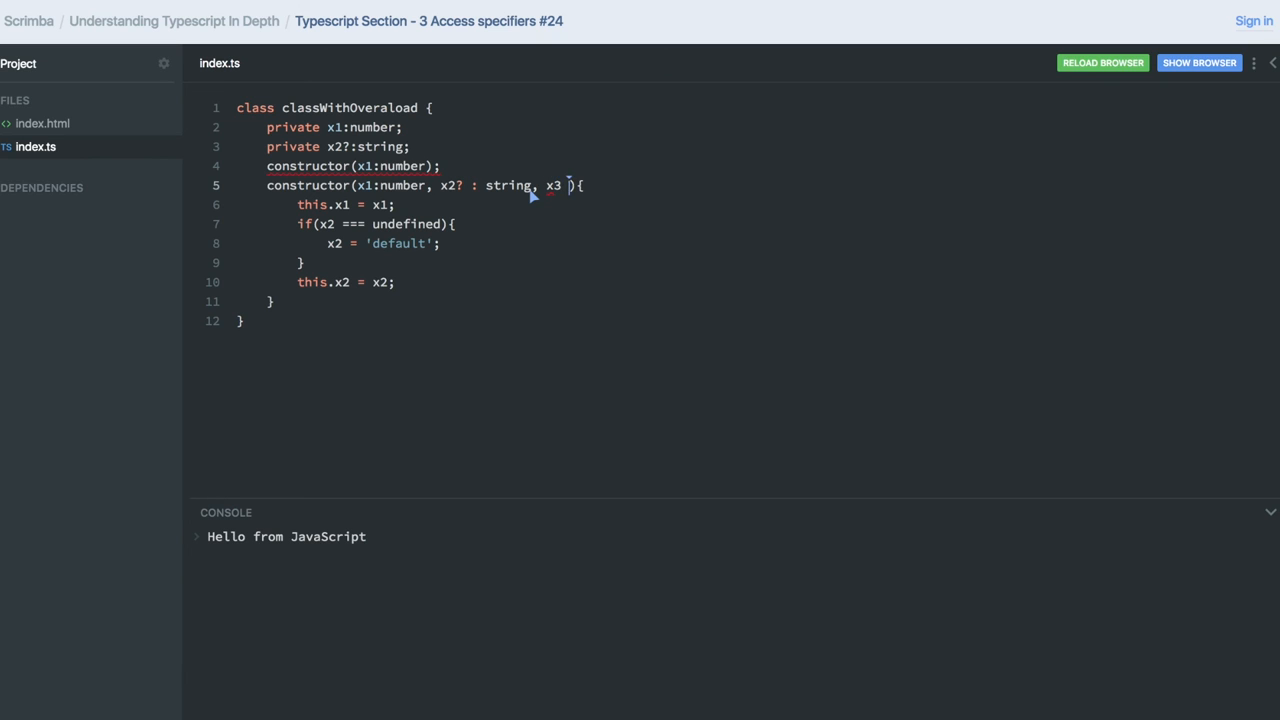
text(: string)
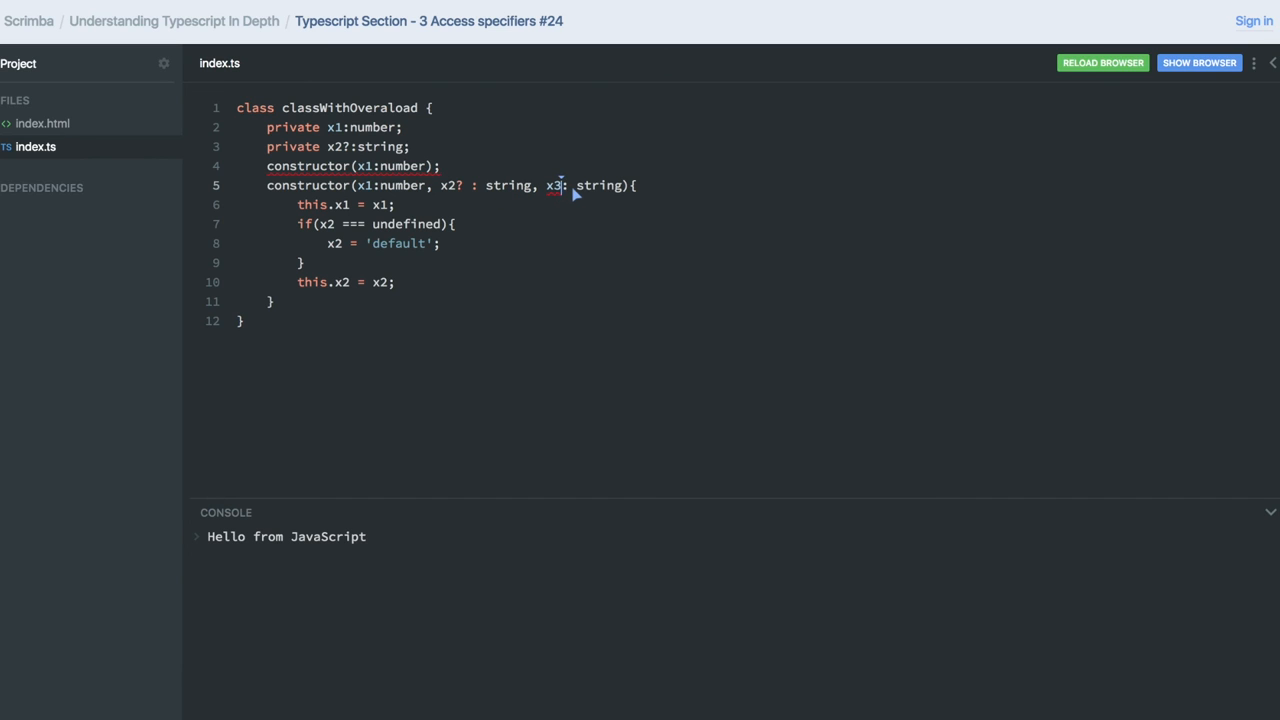
mouse_move(368, 180)
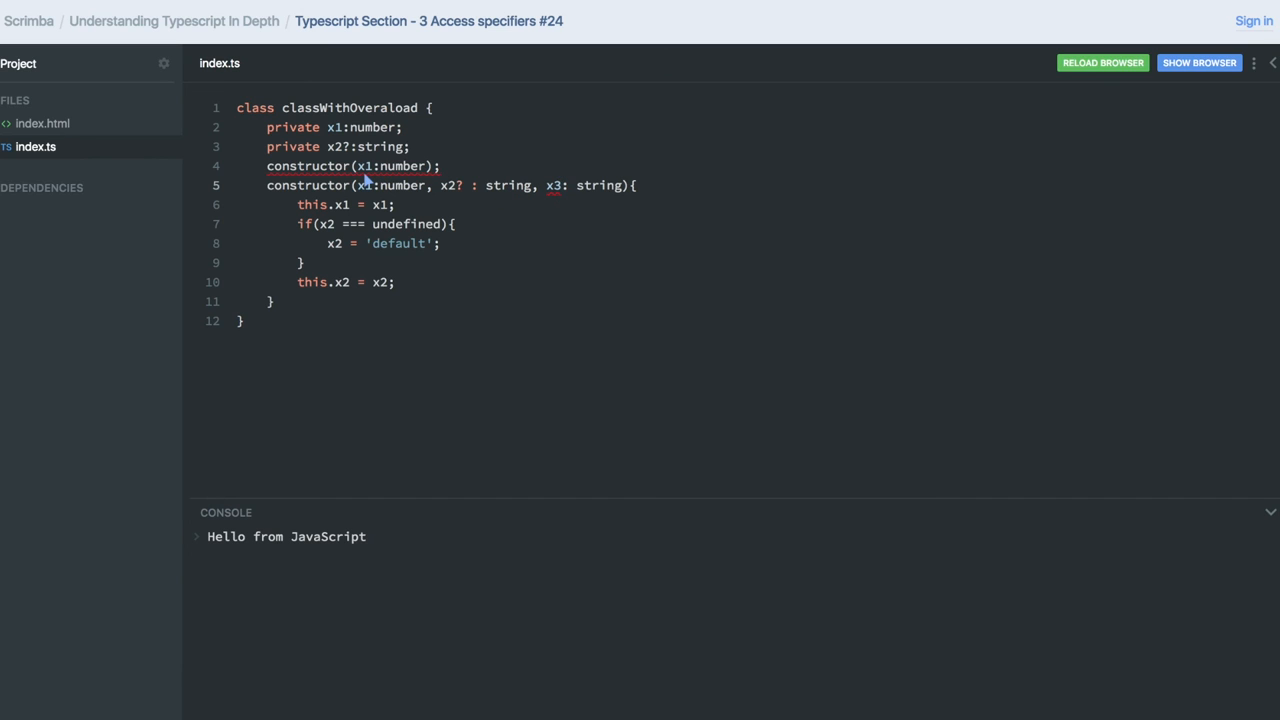
mouse_move(430, 162)
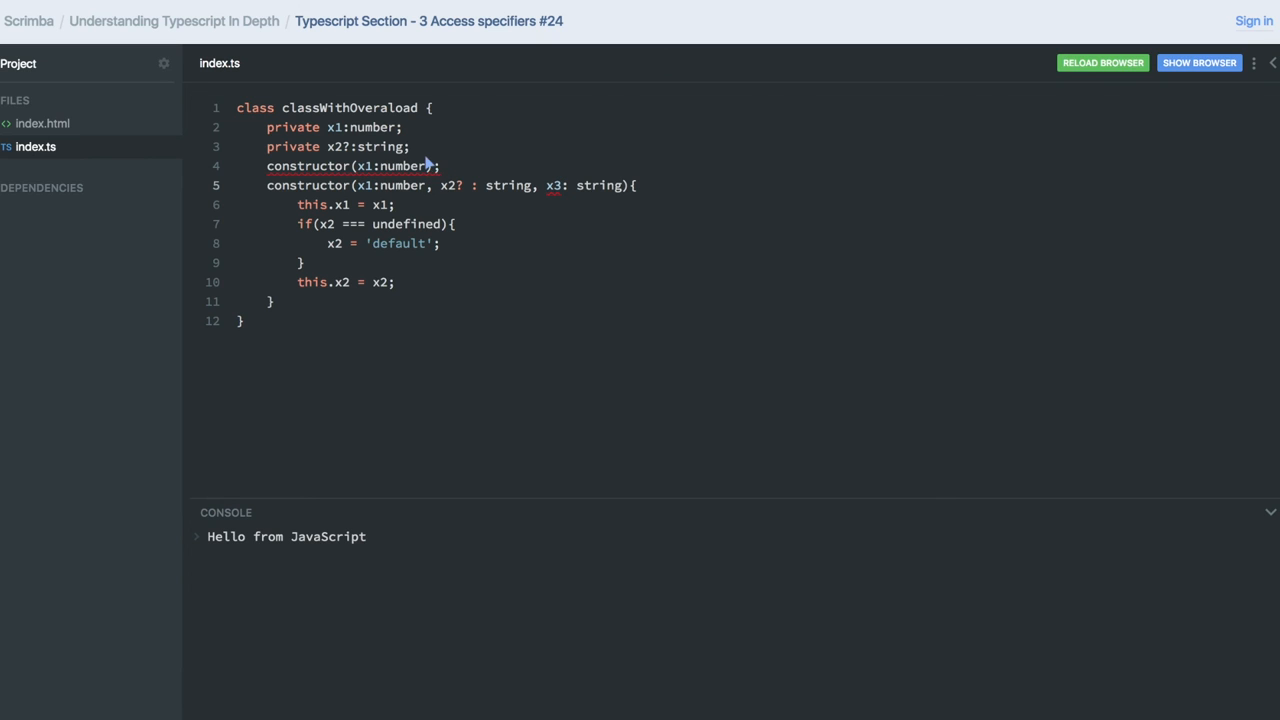
mouse_move(563, 209)
text(?)
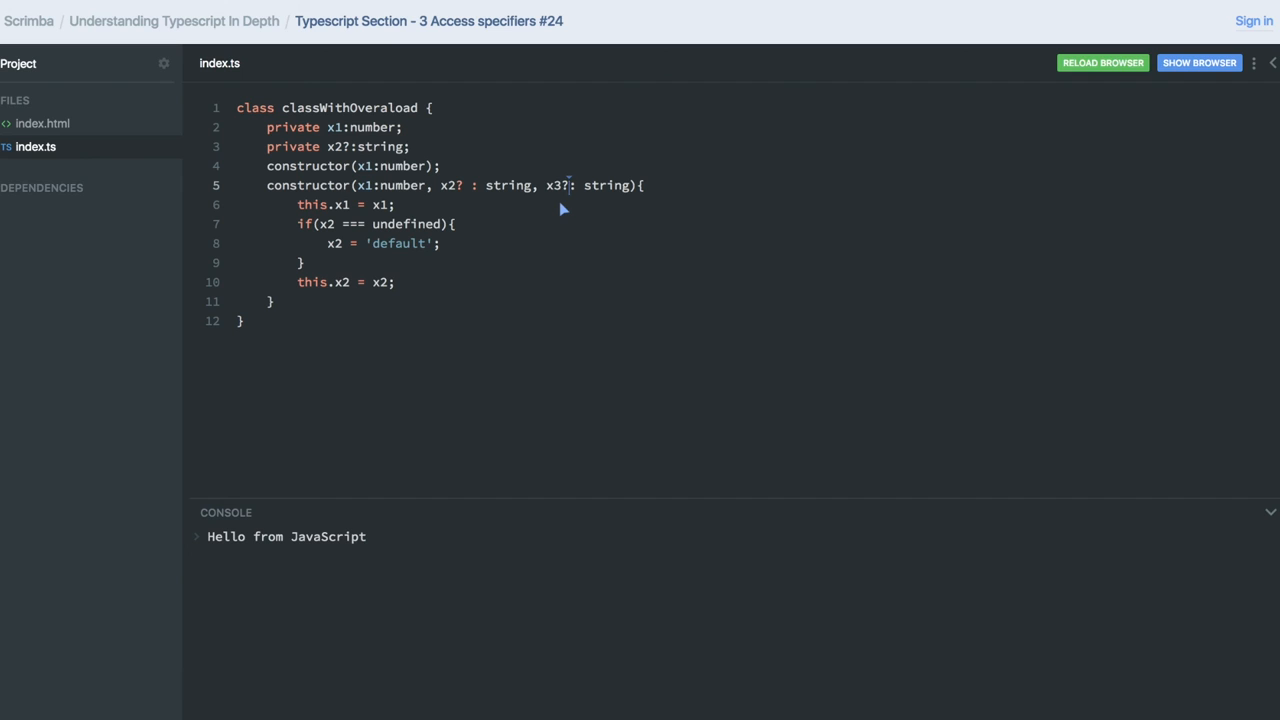
mouse_move(437, 167)
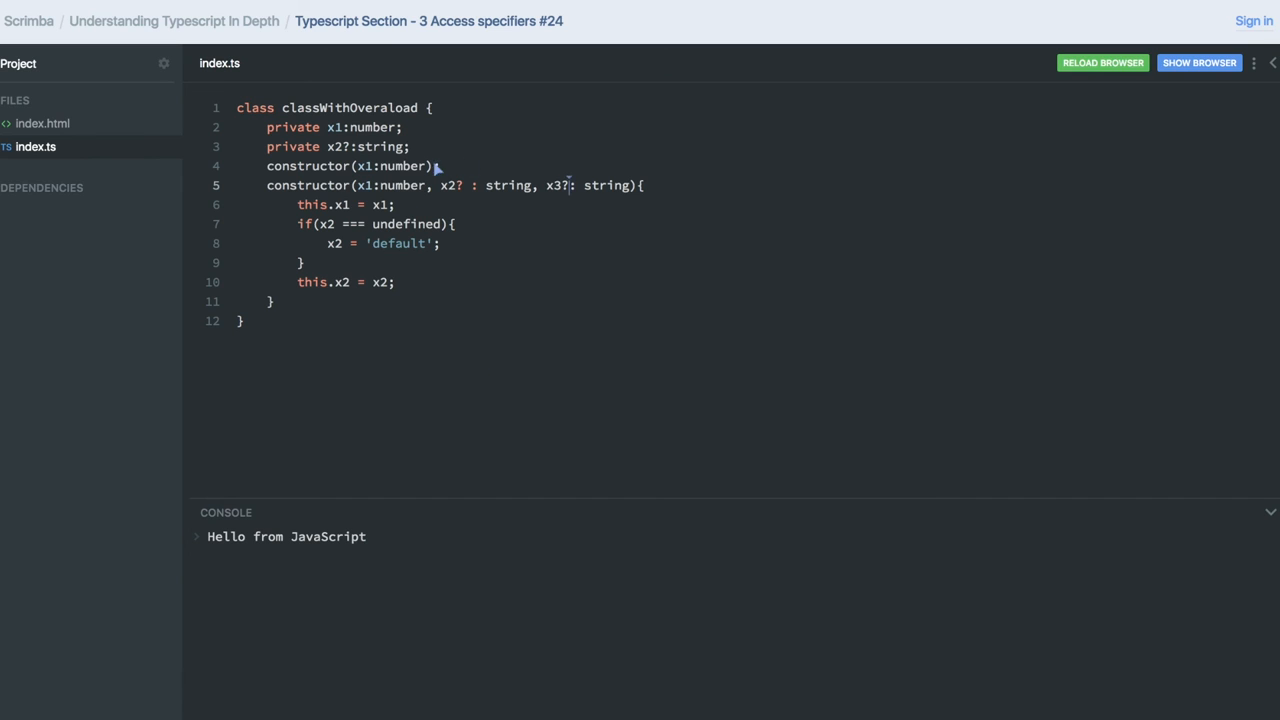